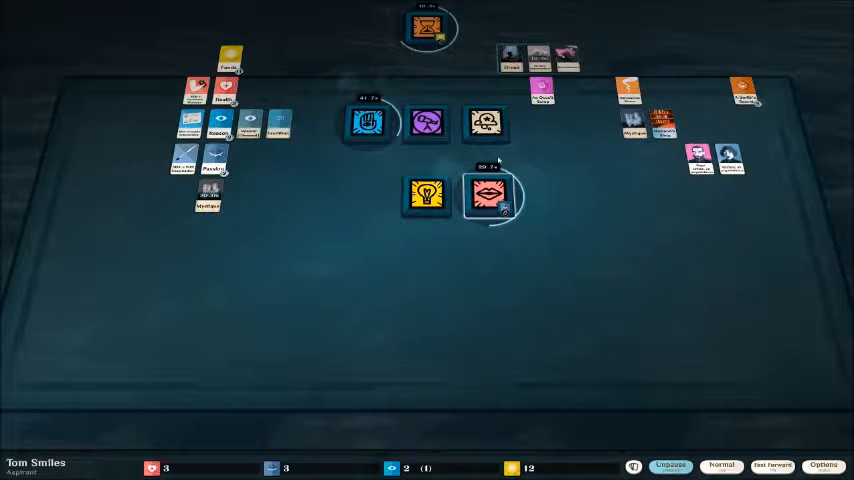
- Check the Glover & Glover work and empty Explore window, then resume time at fast speed
click(367, 123)
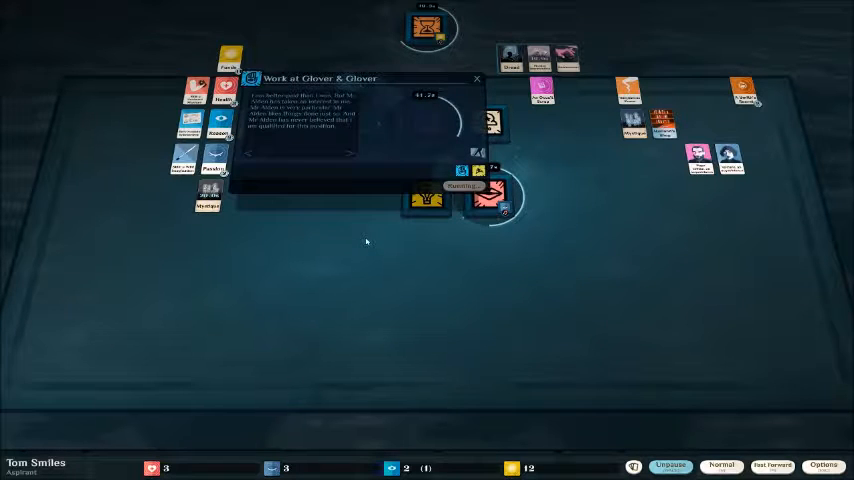
click(477, 78)
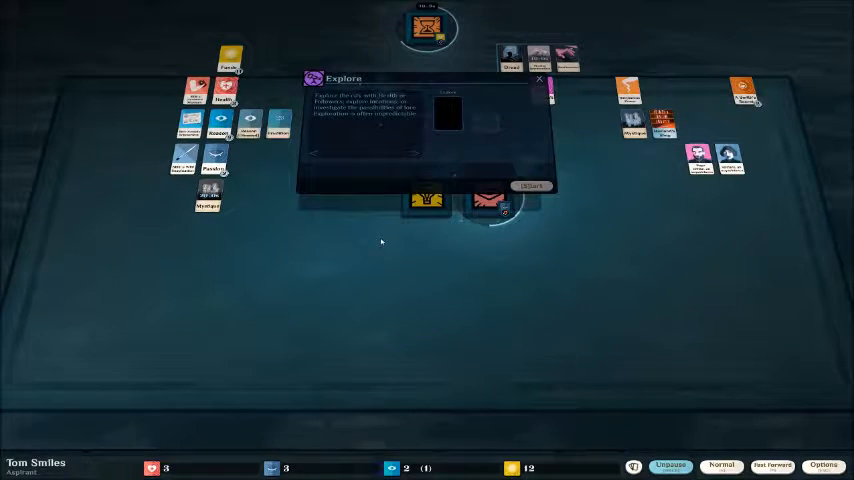
click(531, 185)
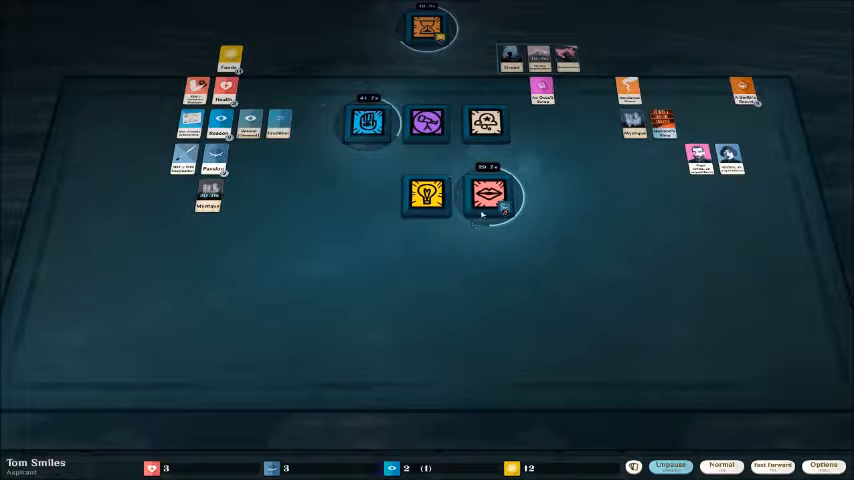
click(487, 193)
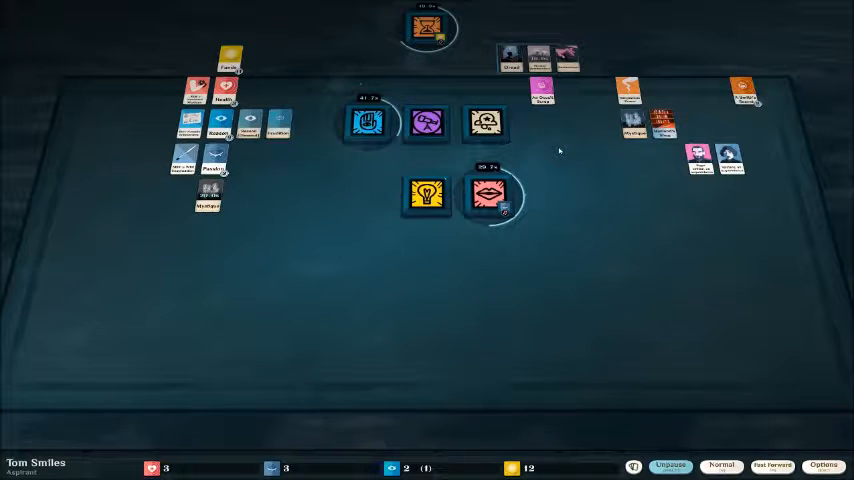
click(670, 466)
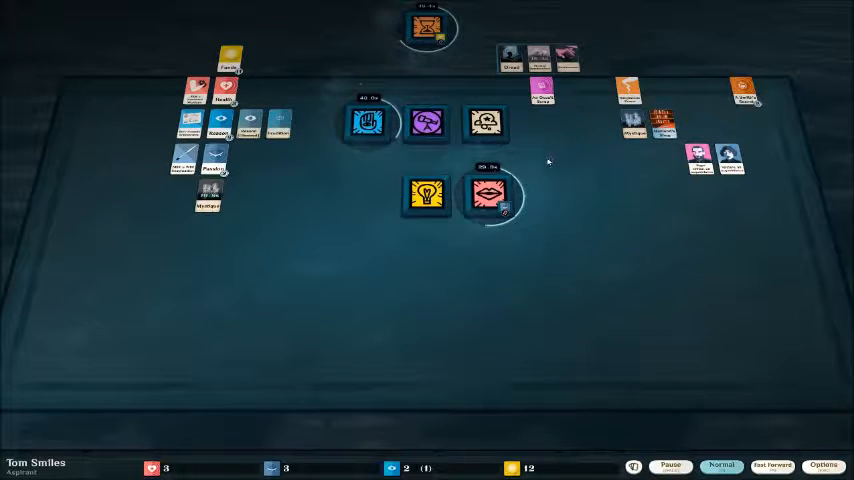
click(772, 465)
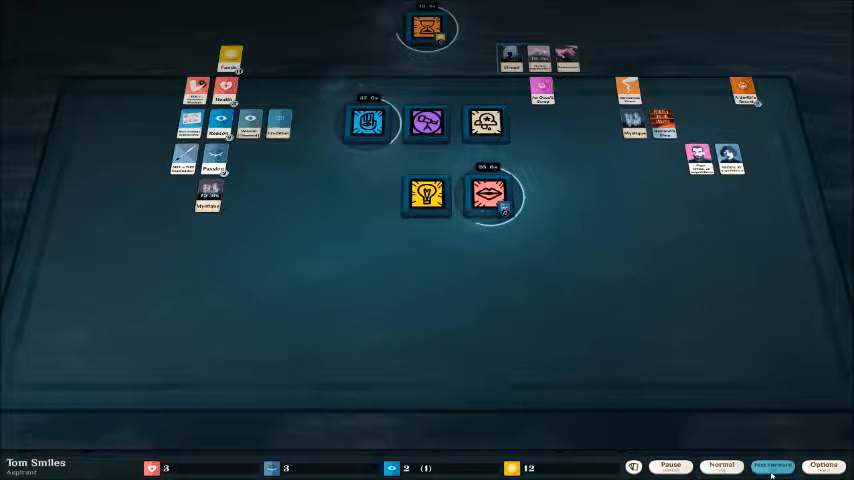
- Collect An Acquaintance's results and run Reason's overtime for Mr Alden until funds reach 13
click(772, 465)
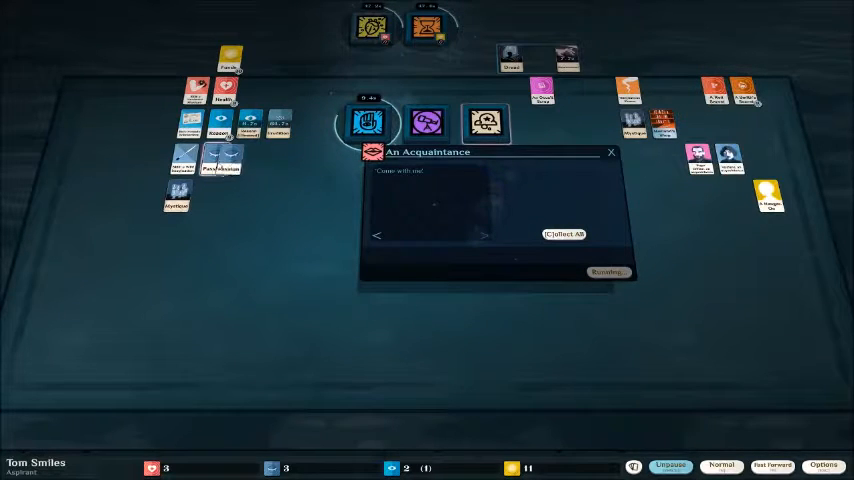
click(564, 233)
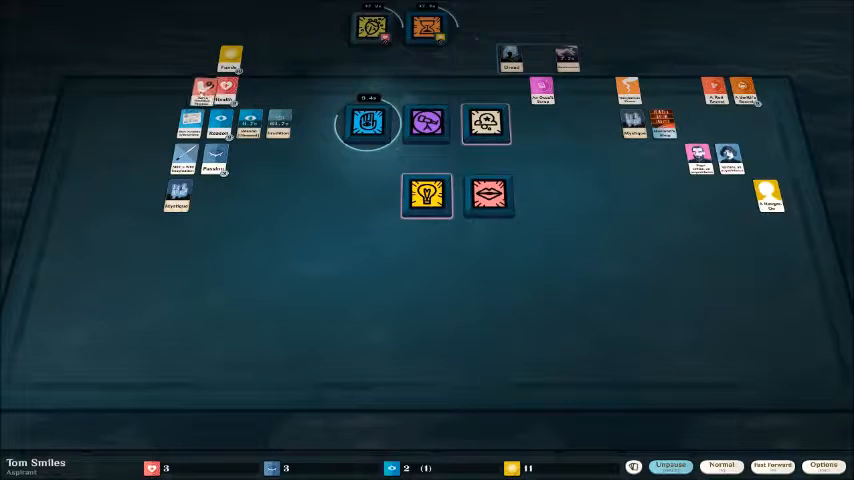
click(669, 465)
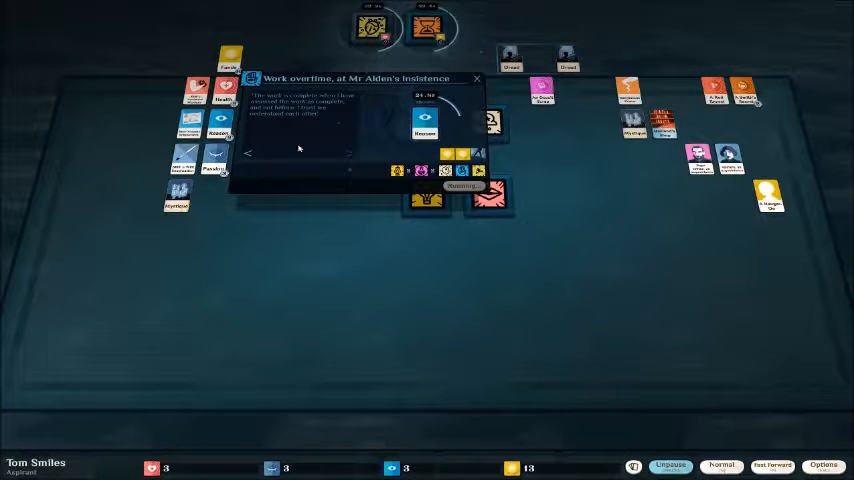
click(477, 78)
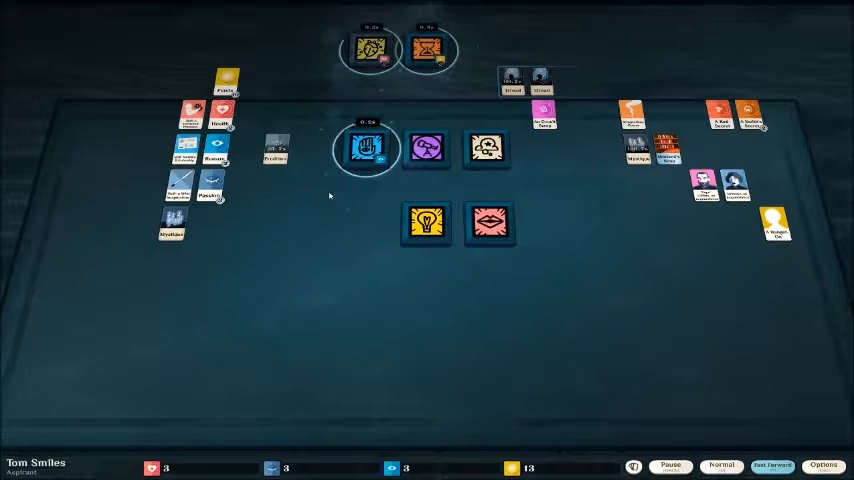
click(366, 148)
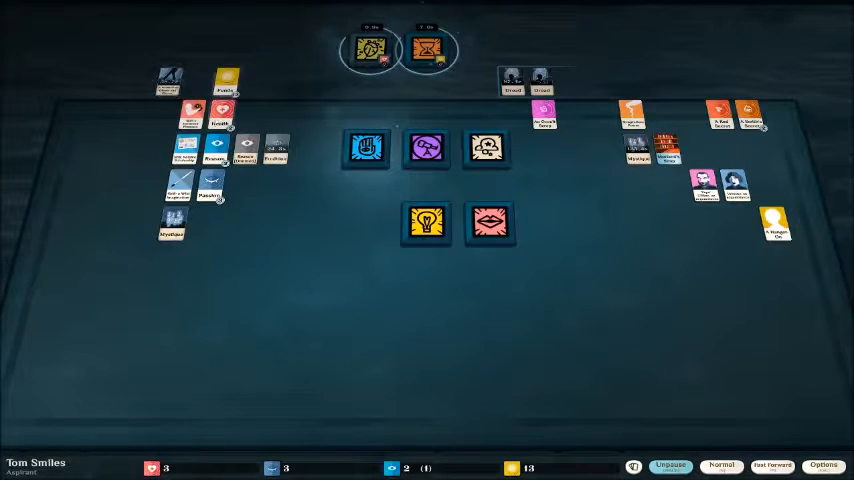
- Start esoteric talk with the red secret and a funded book-buying trip to Morland's Shop
click(219, 113)
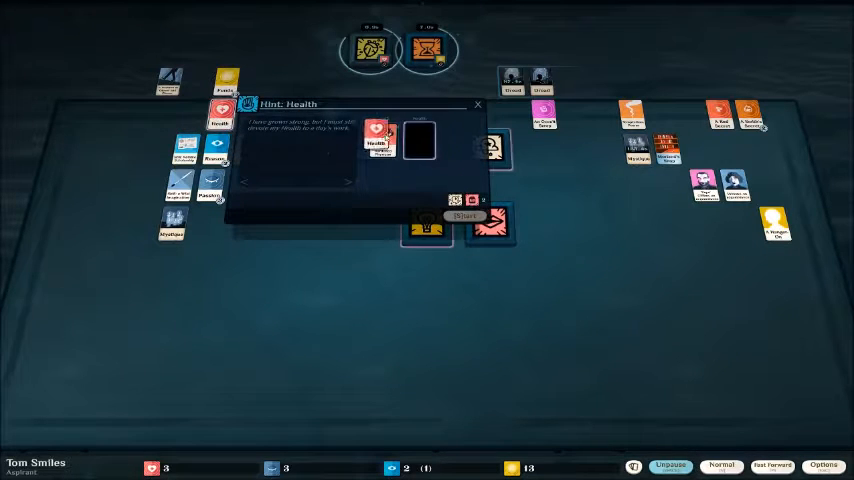
click(478, 104)
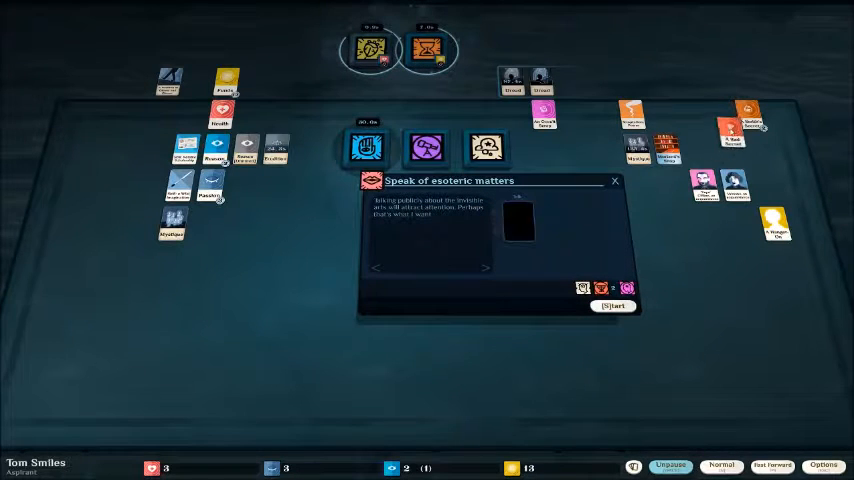
click(613, 306)
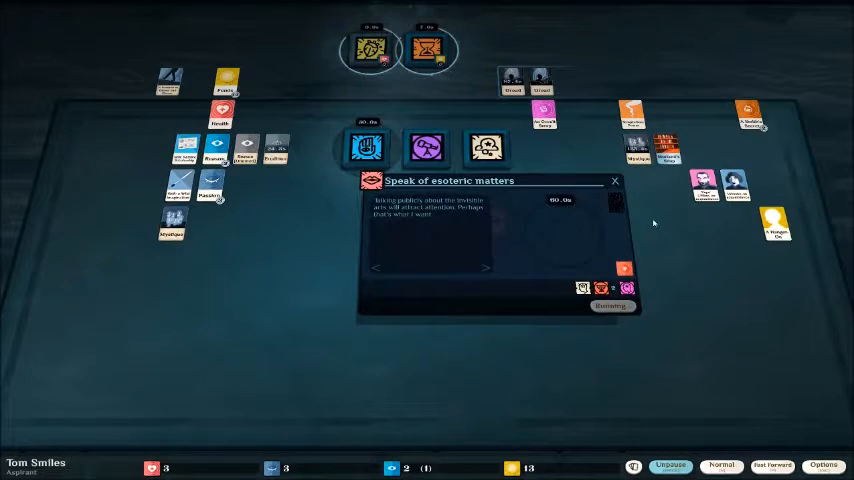
click(615, 181)
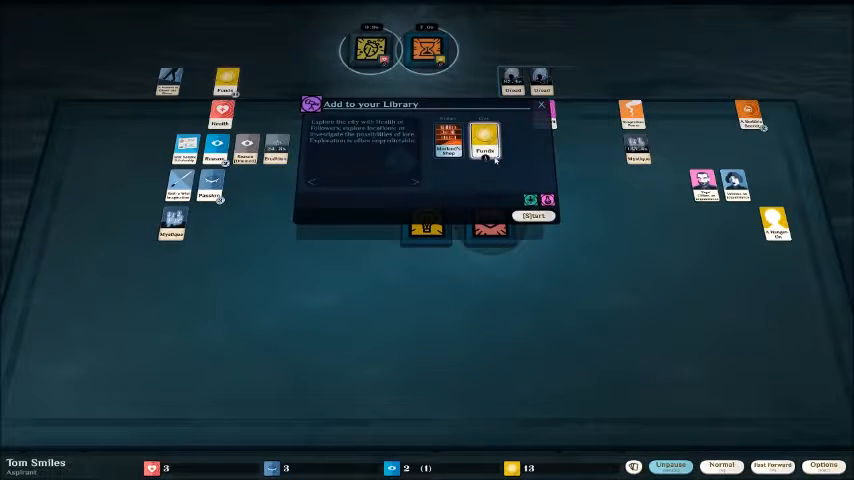
click(536, 216)
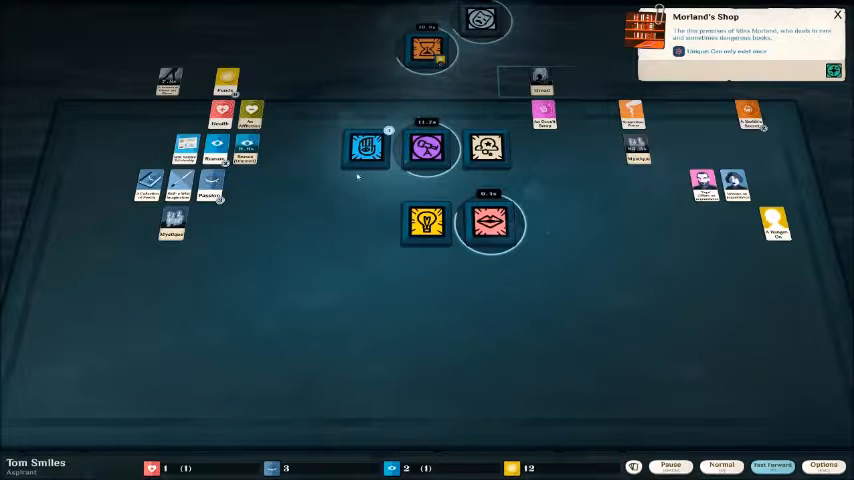
- Collect Vitality from the Arms of Iron labour and start studying The Victory of Crowns
click(425, 148)
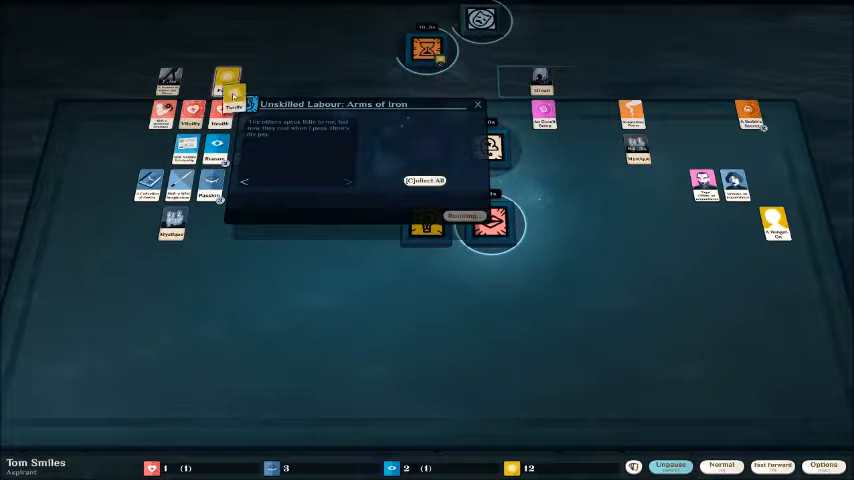
click(424, 180)
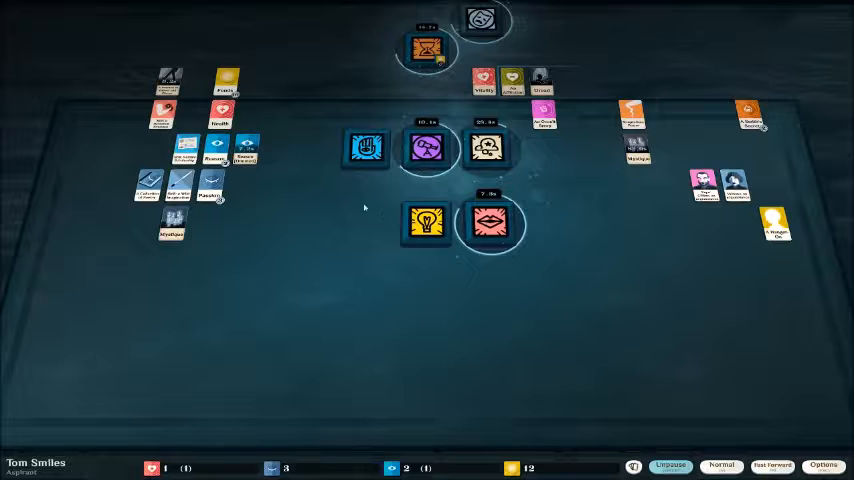
click(669, 465)
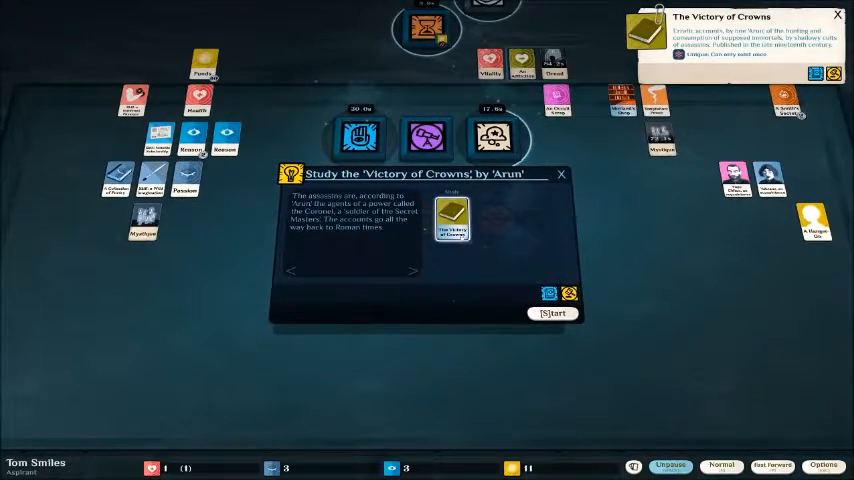
click(553, 313)
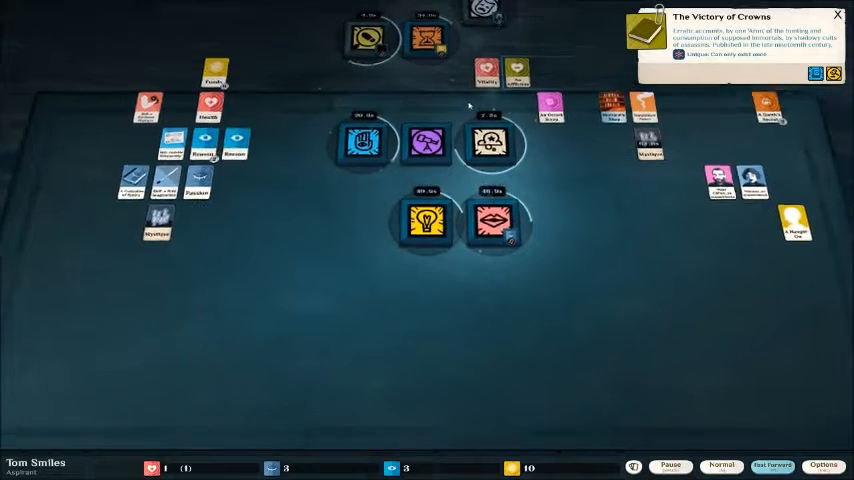
- Close The Victory of Crowns card, resume time, and open the finished Plead to Keep my Job result
click(670, 465)
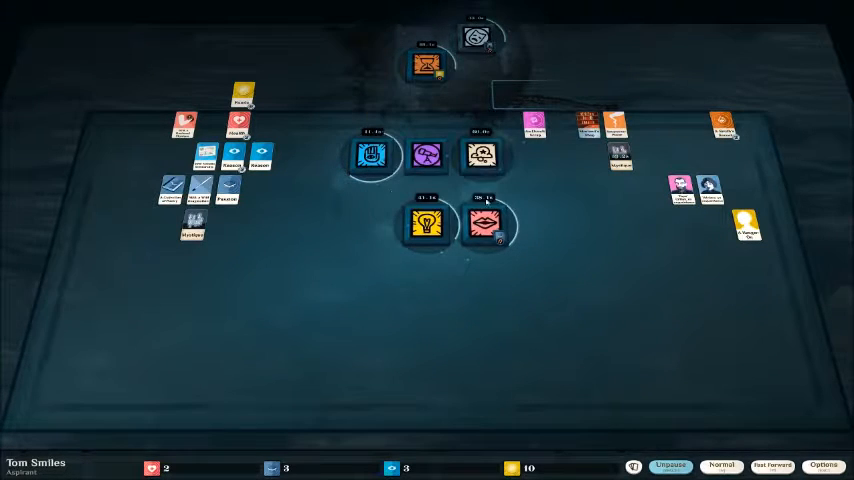
click(669, 465)
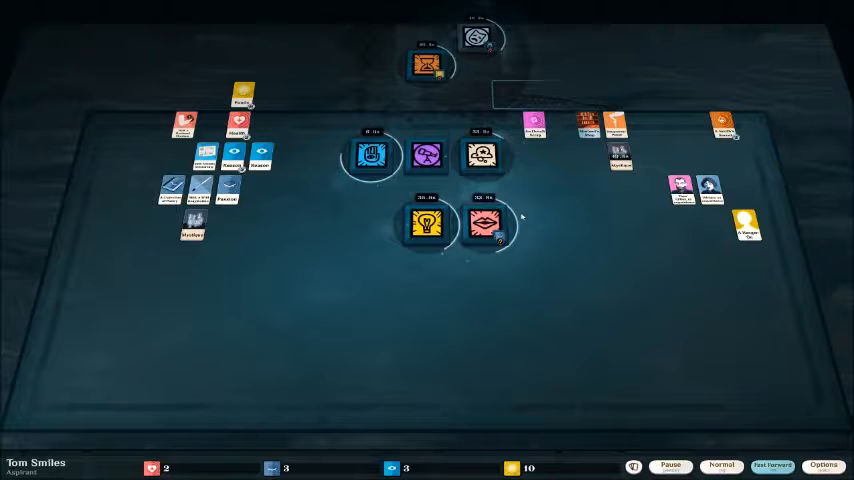
click(483, 222)
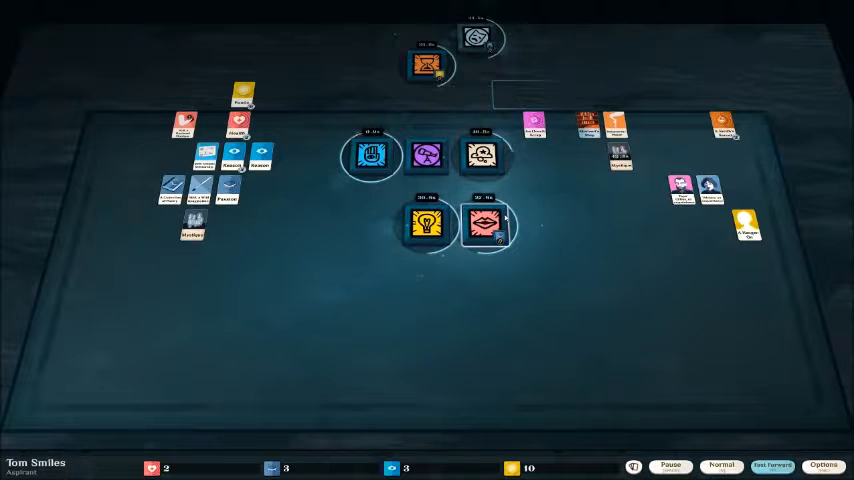
click(371, 155)
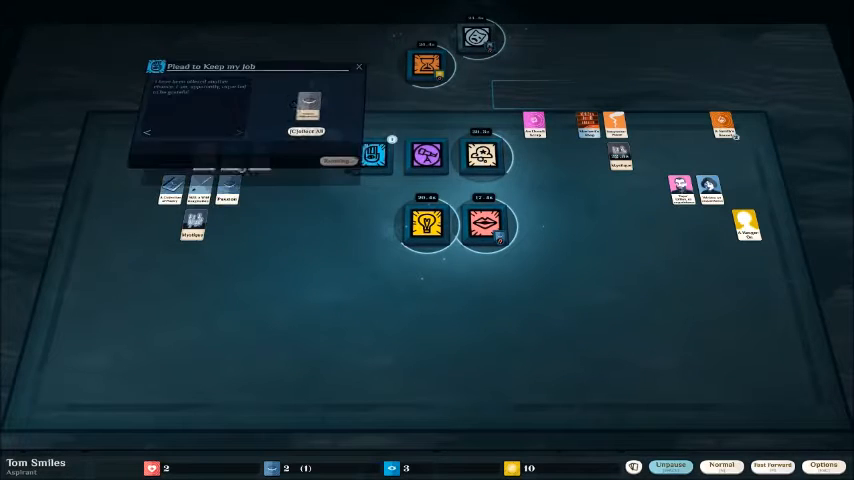
- Collect the job plea, start Junior Work at Glover & Glover, and gather the Talk result
click(359, 67)
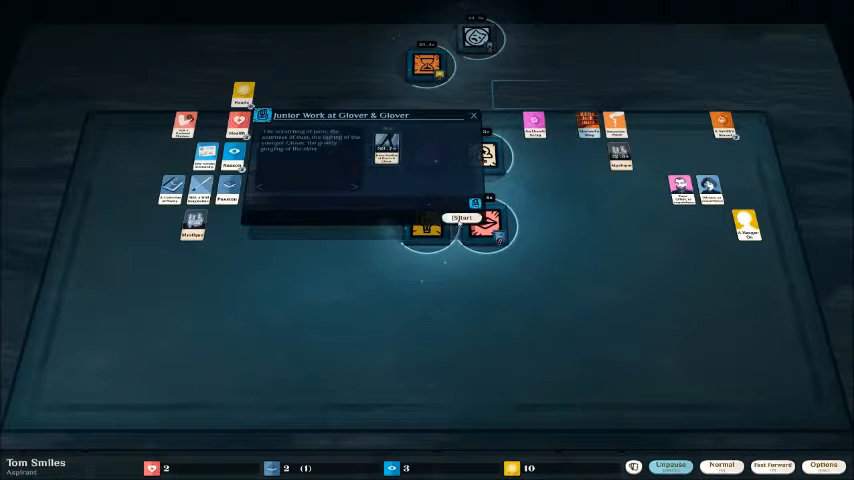
click(461, 217)
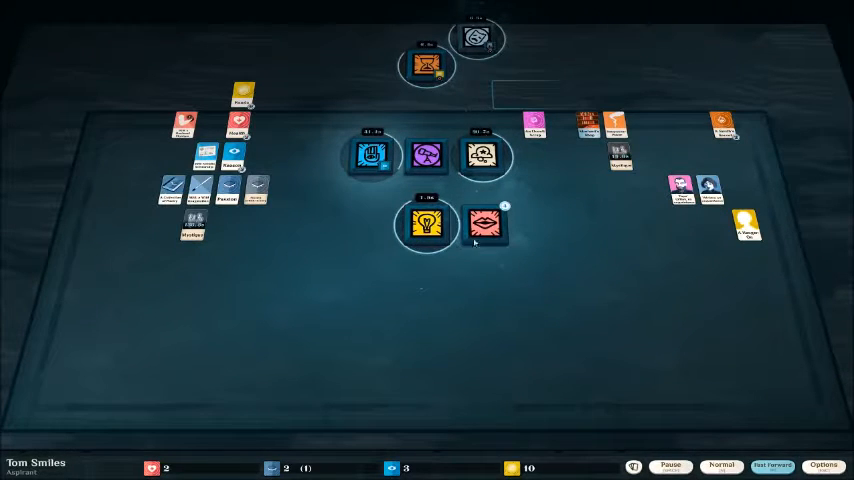
click(489, 222)
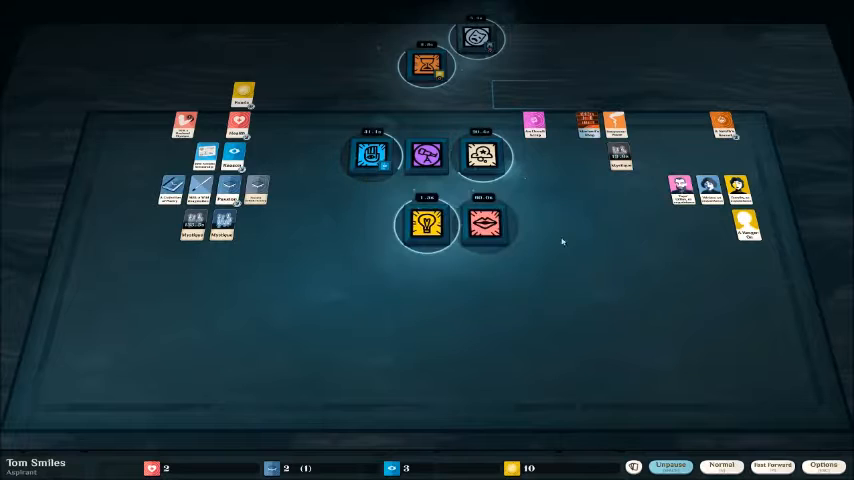
mouse_move(648, 261)
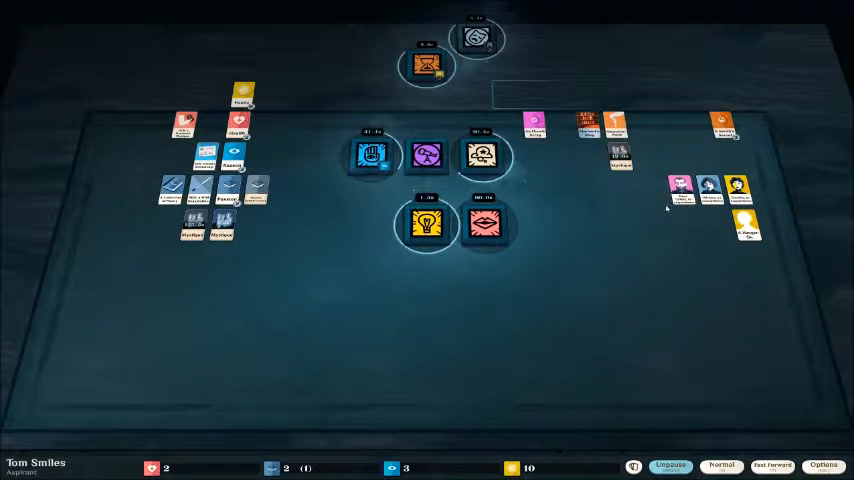
- Try an invalid card placement and let time run until funds drop to 8, then pause
click(668, 466)
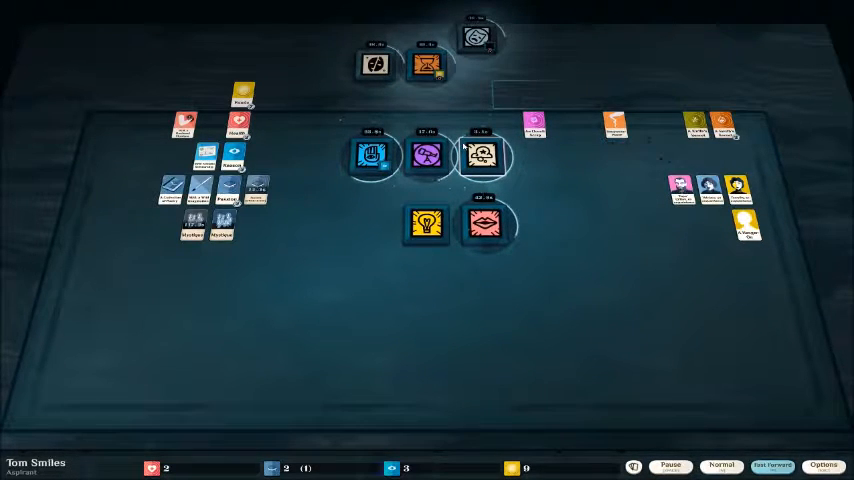
click(669, 465)
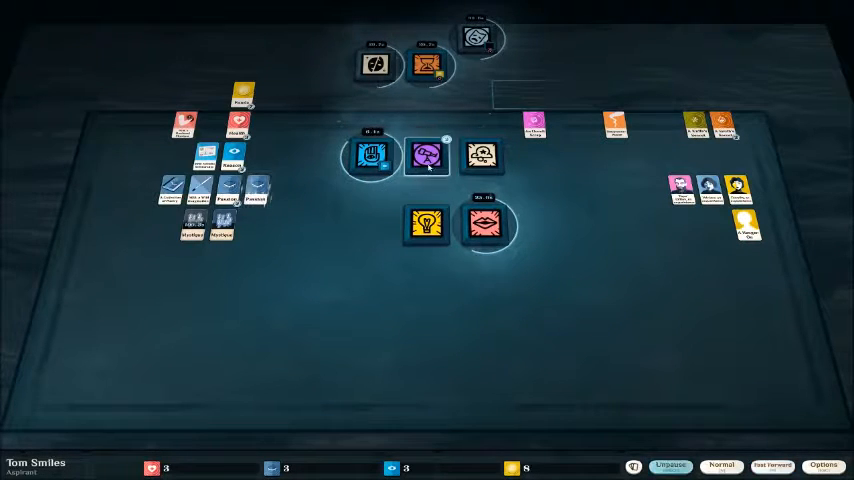
click(428, 157)
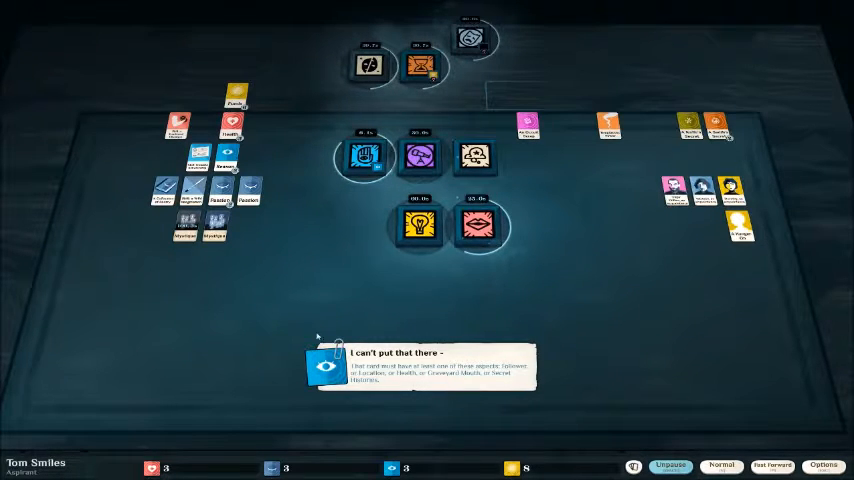
mouse_move(400, 320)
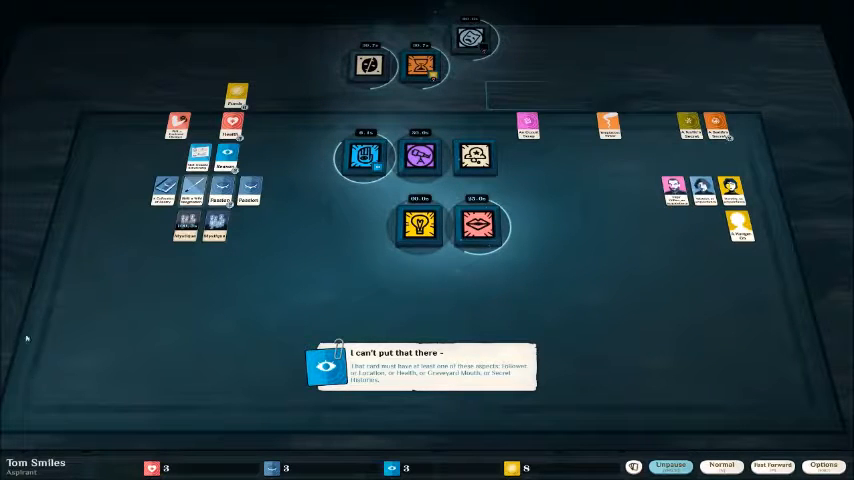
mouse_move(554, 265)
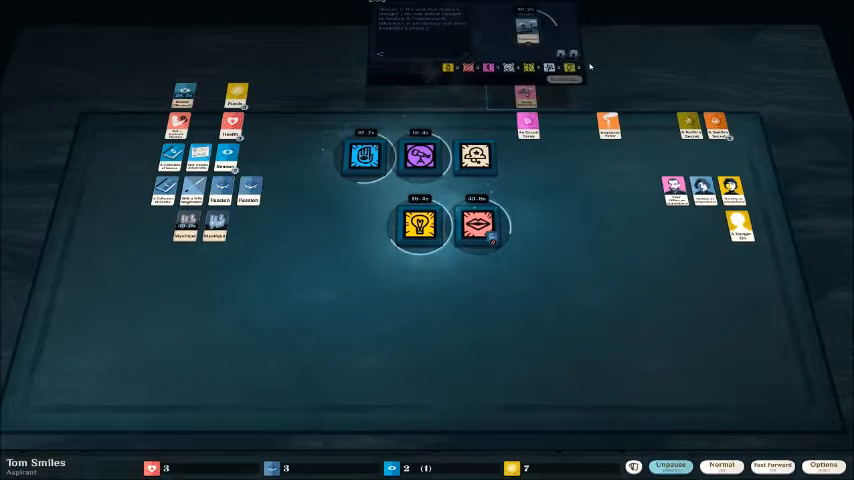
- Pause and view the 'Work overtime, at Mr Alden's Insistence' window with Reason slotted
click(670, 465)
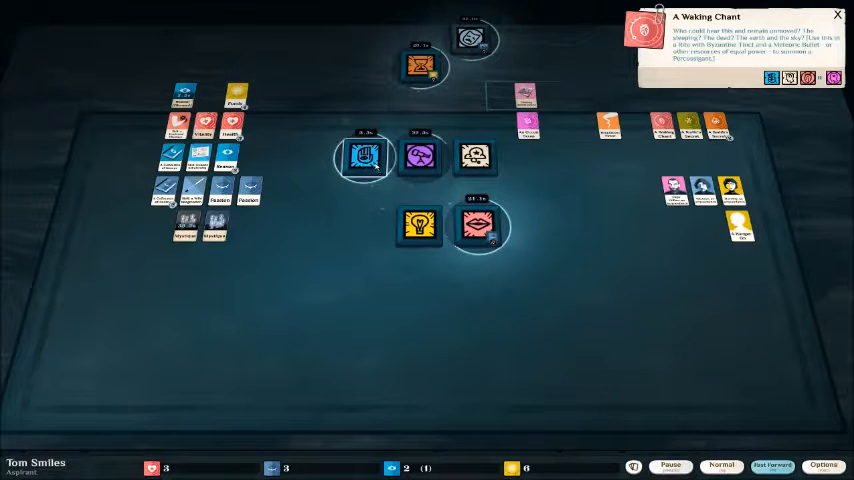
click(363, 155)
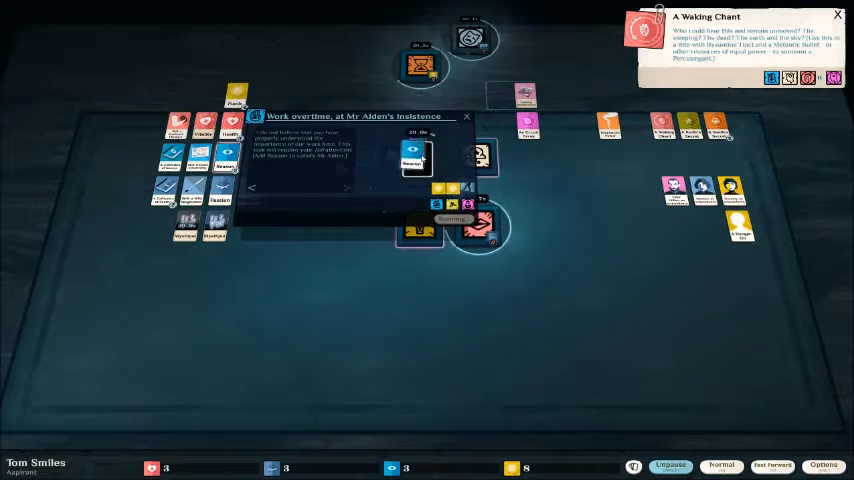
- Close the overtime window so the shift finishes, leaving an idle Work task and funds at 6
click(466, 117)
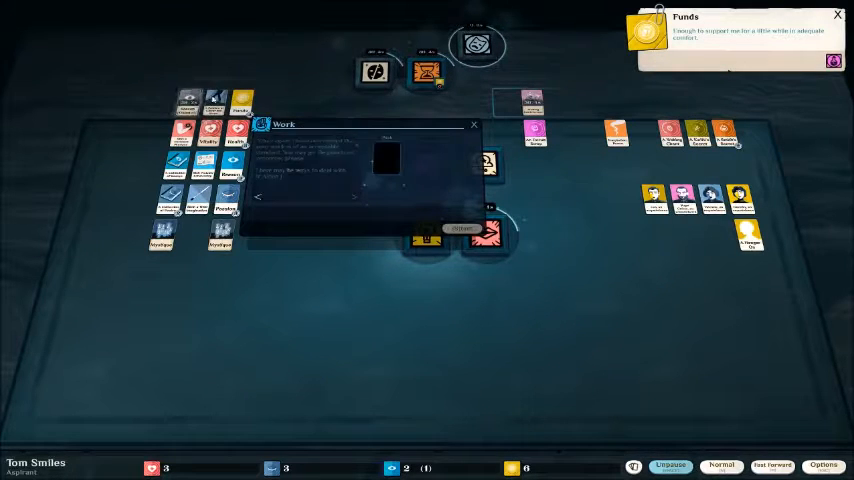
- Close the idle Work window and view the 'Peruse Savage's Humours of a Gentleman' study
click(473, 124)
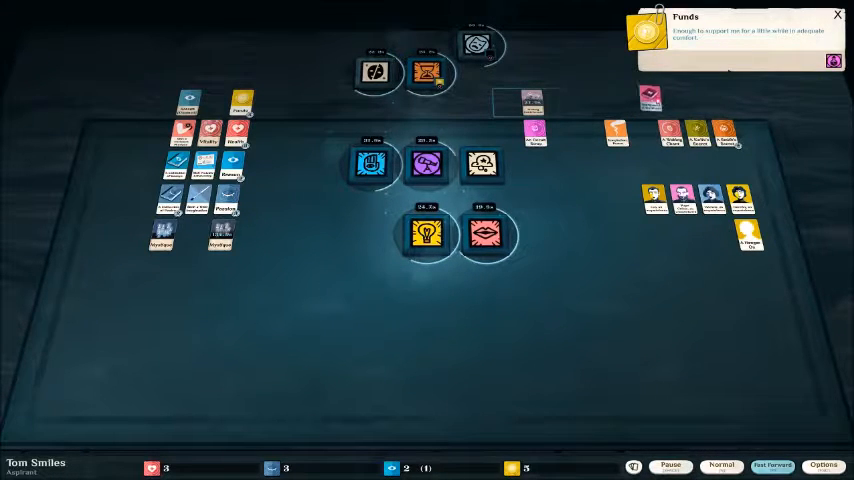
click(837, 15)
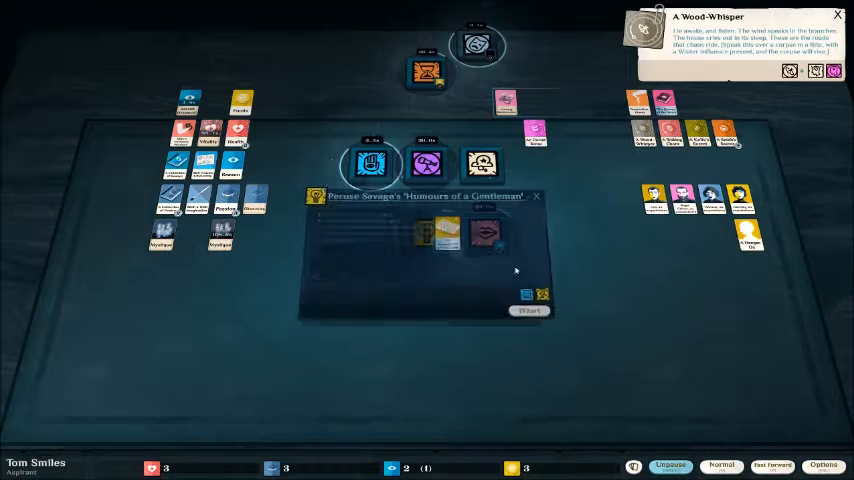
- Close the book study details to reach the Glover & Glover job
click(529, 310)
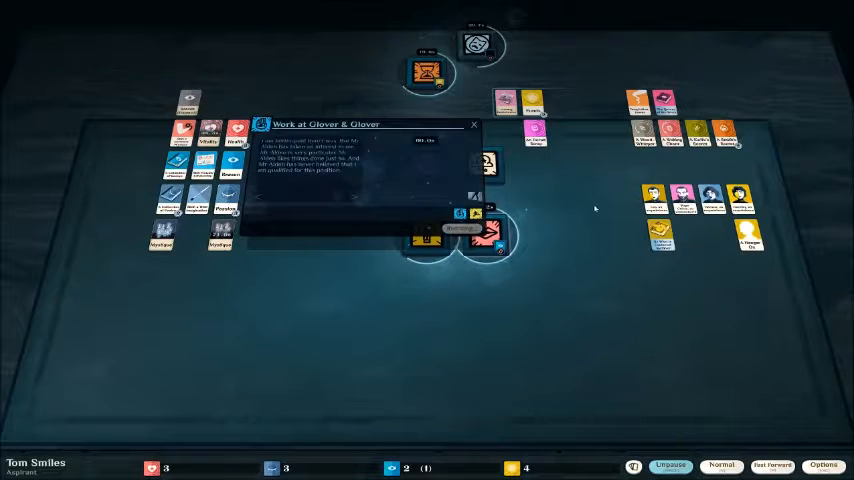
click(473, 125)
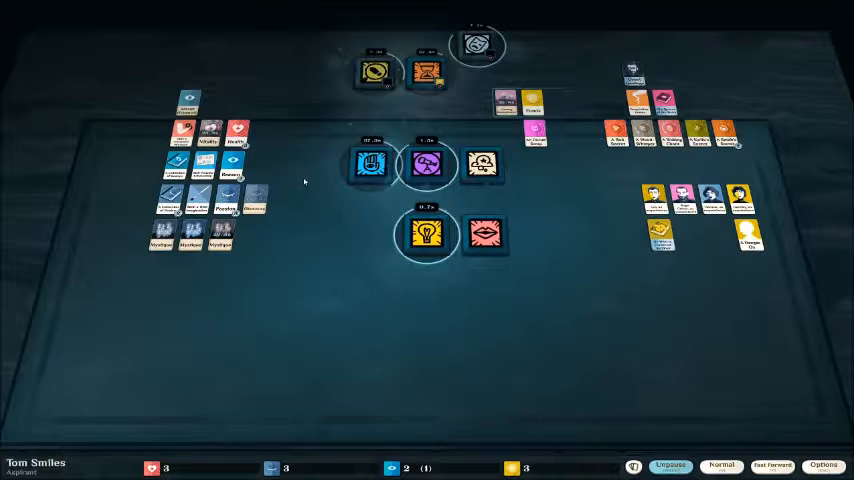
- Open the idle Explore verb showing its empty card slot
click(426, 235)
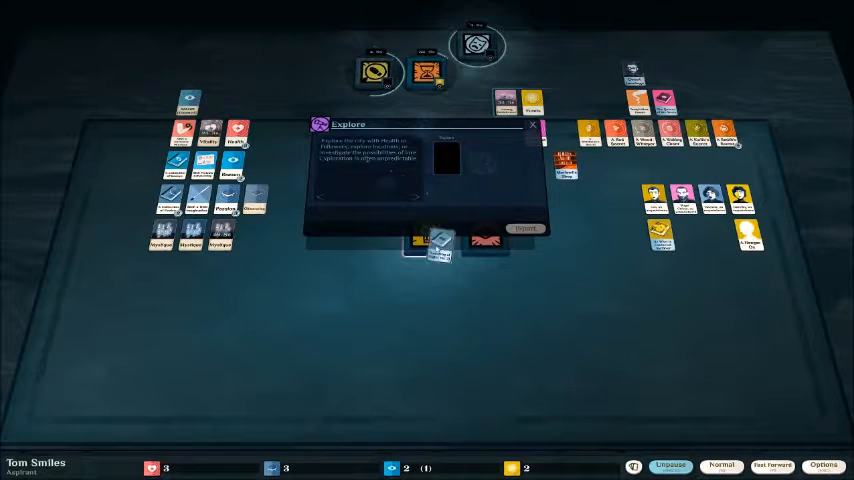
- Dismiss the empty Explore window, unpause, and open the finished Travelling at Night reading
click(534, 125)
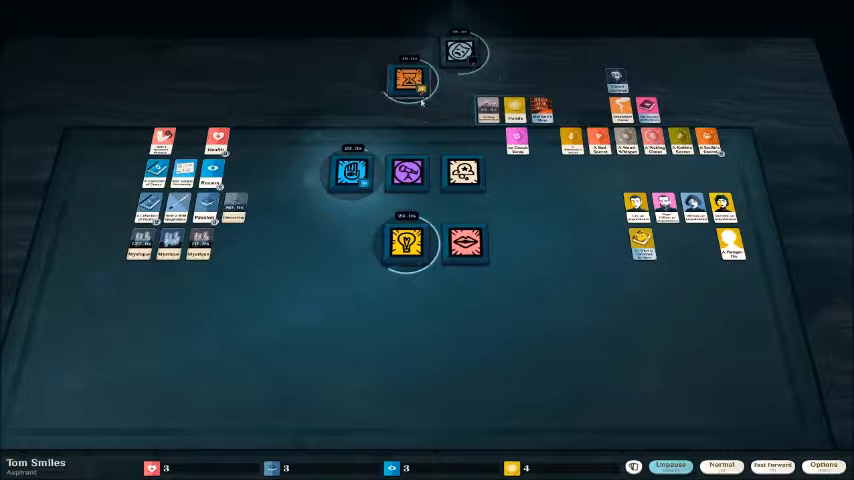
click(668, 465)
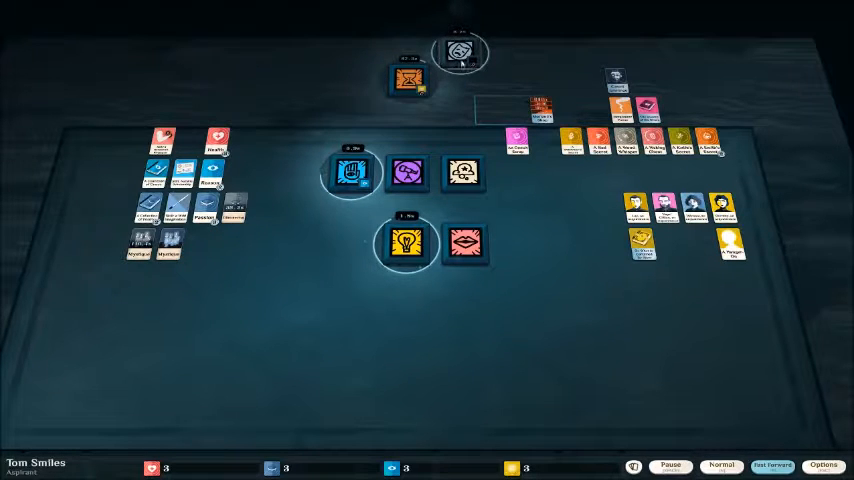
click(405, 245)
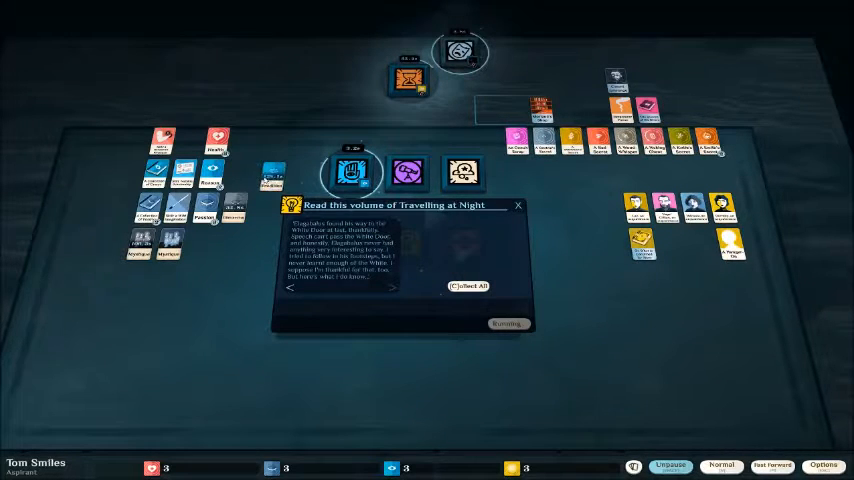
- Collect all results from the Travelling at Night reading onto the board
click(518, 205)
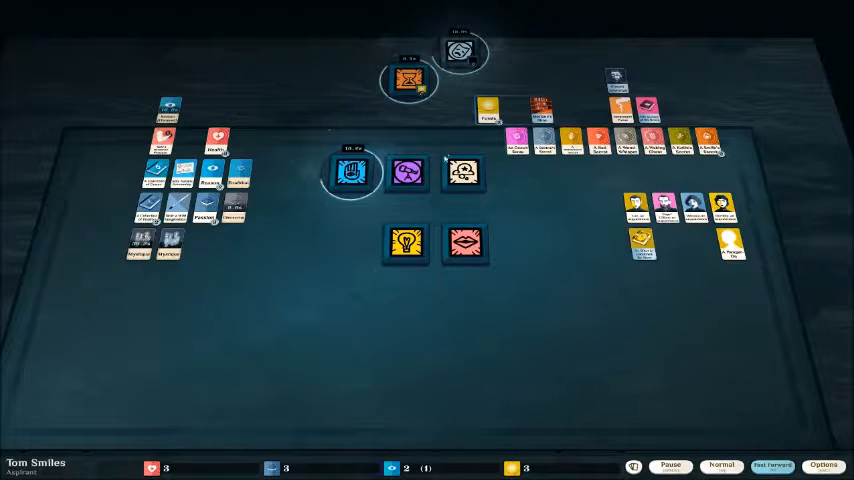
- Pause time and open Explore to offer a Health card for Search the City
click(669, 466)
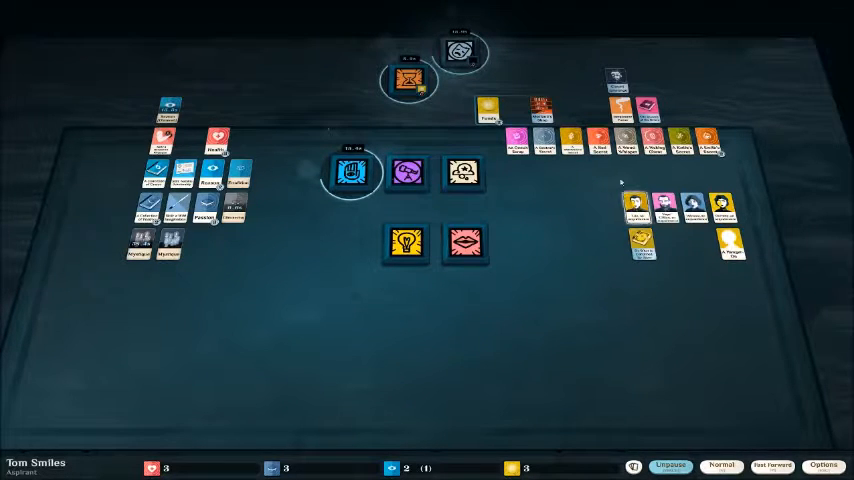
click(352, 170)
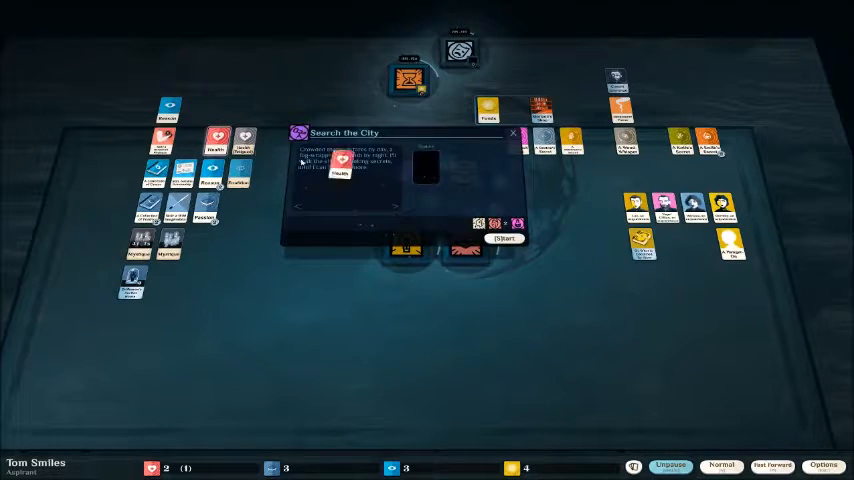
- Review Mr Alden's overtime details, then reopen Search the City with Health slotted
click(504, 238)
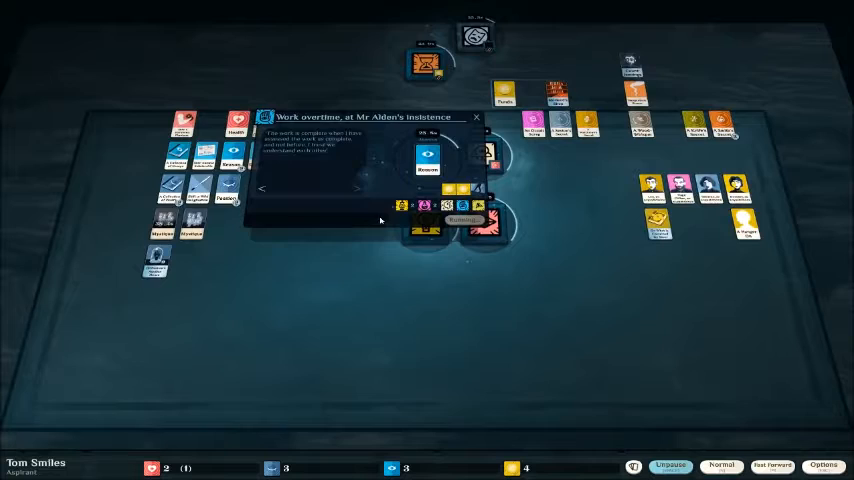
click(477, 117)
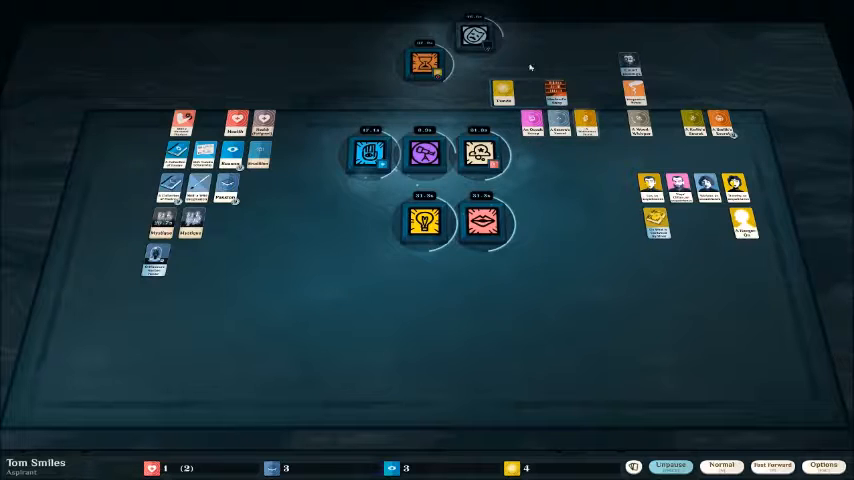
click(668, 466)
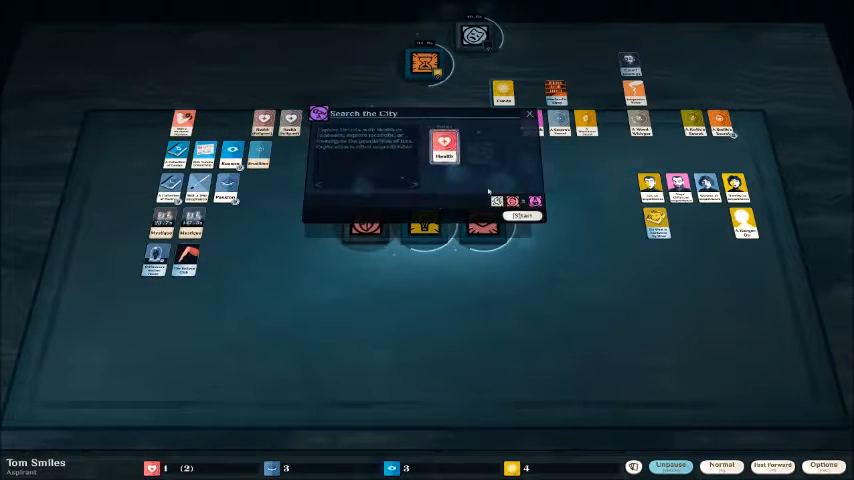
- Start Search the City with Health and run time at fast speed
click(520, 216)
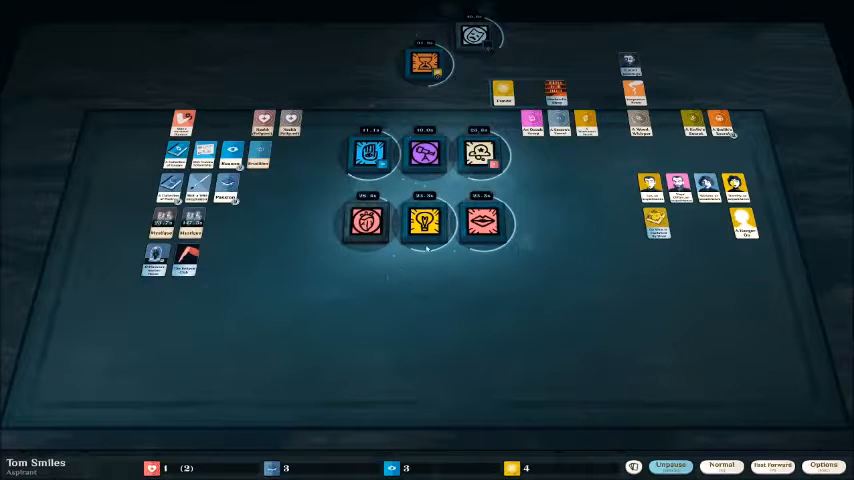
click(668, 465)
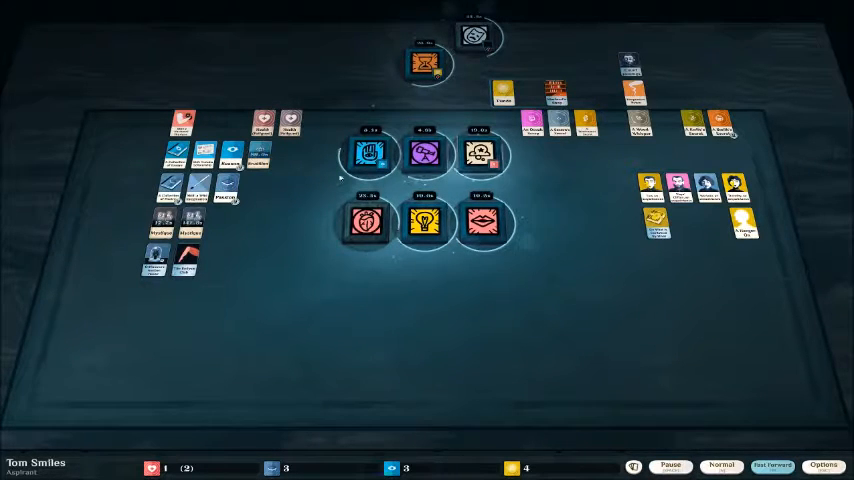
click(669, 465)
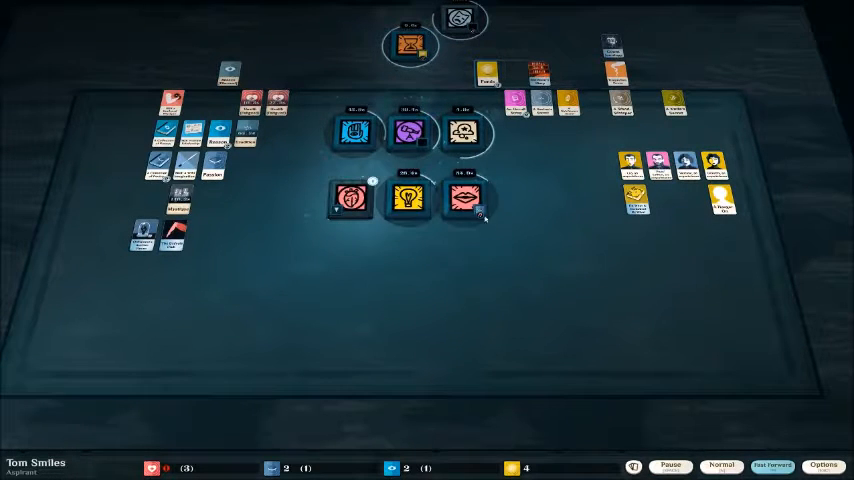
- Pause, read 'A Hireling?', then view the Recover hint holding the Affliction
click(669, 465)
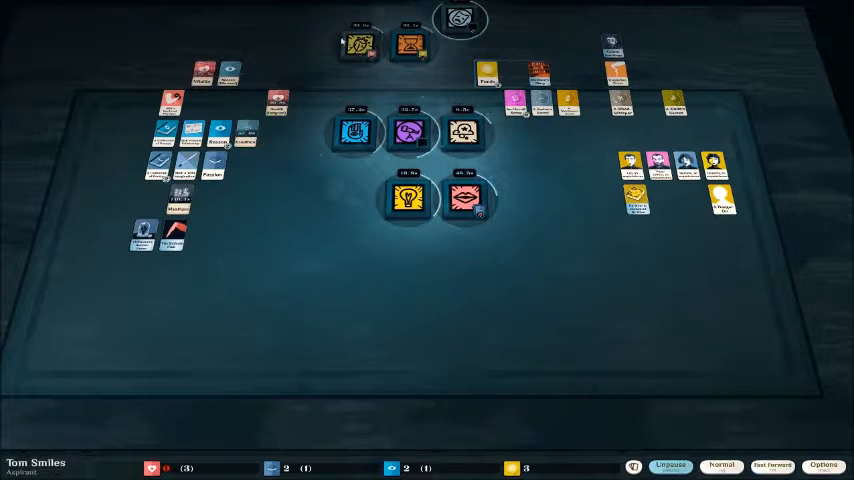
click(668, 466)
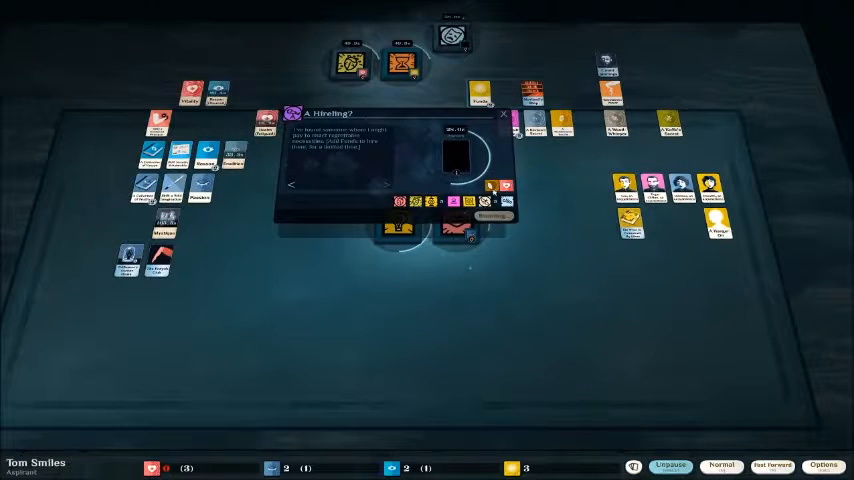
click(669, 465)
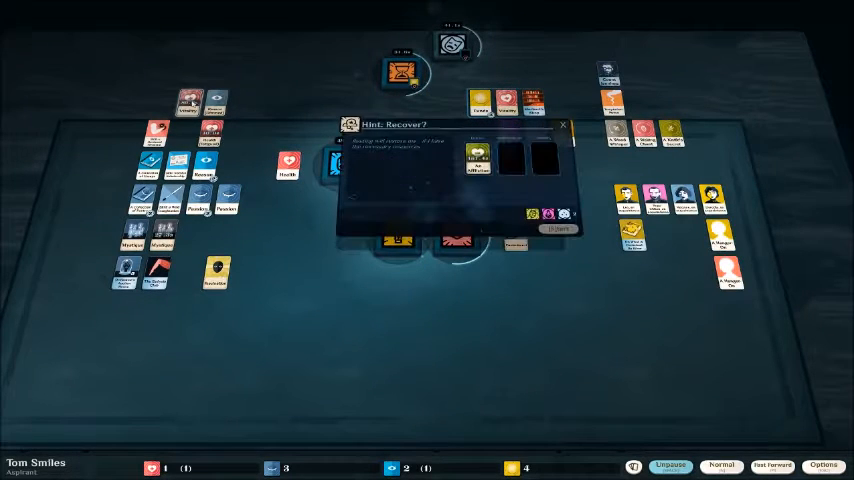
- Close the Recover hint, resume time, and set up the Glover & Glover shift
click(563, 125)
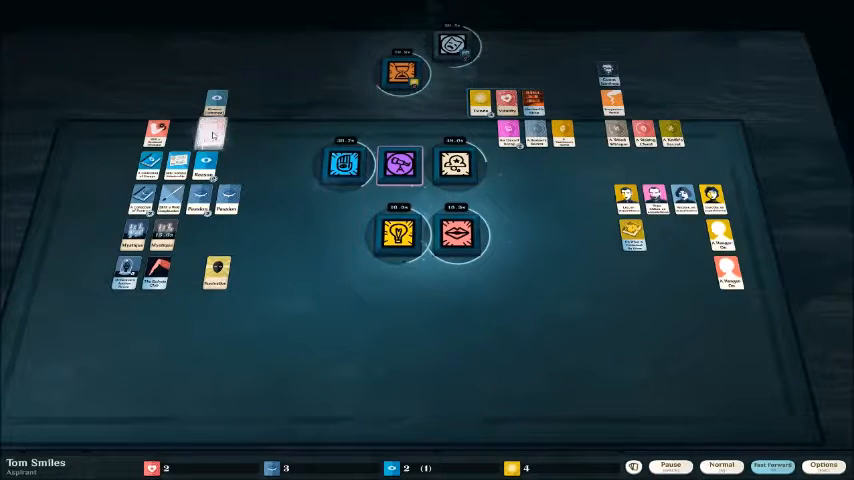
click(403, 72)
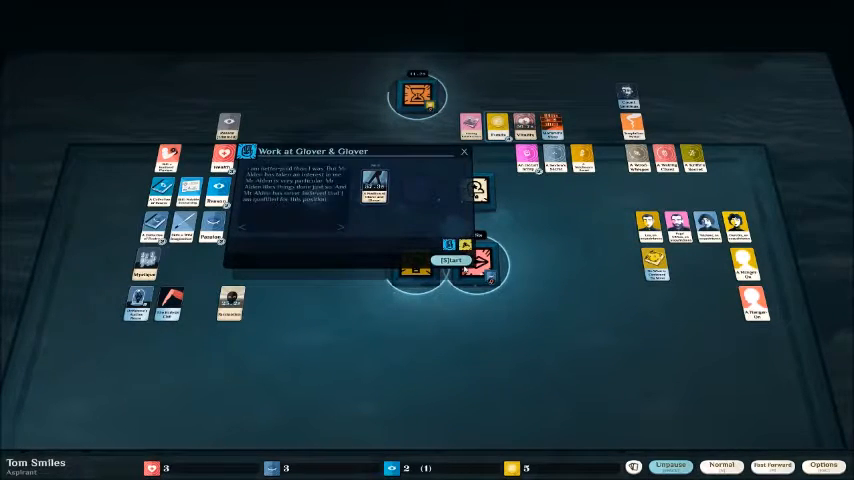
click(451, 260)
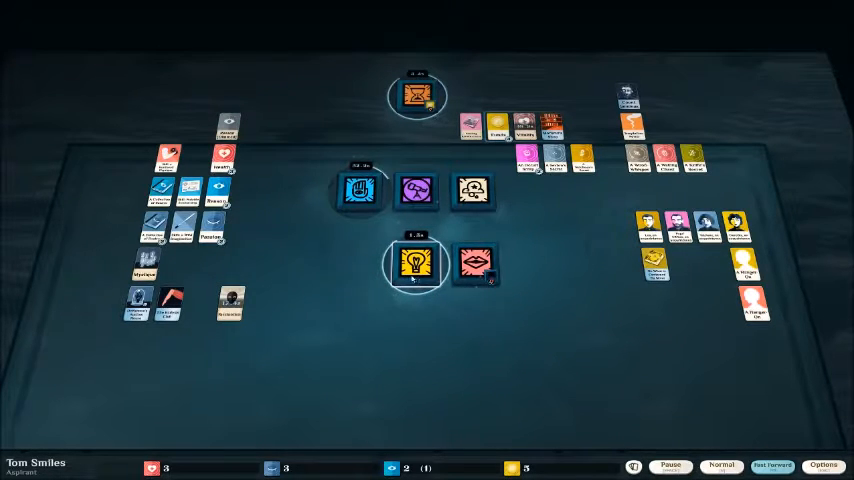
- Start the Glover & Glover shift and pause once two Smith's Secret cards arrive
click(416, 263)
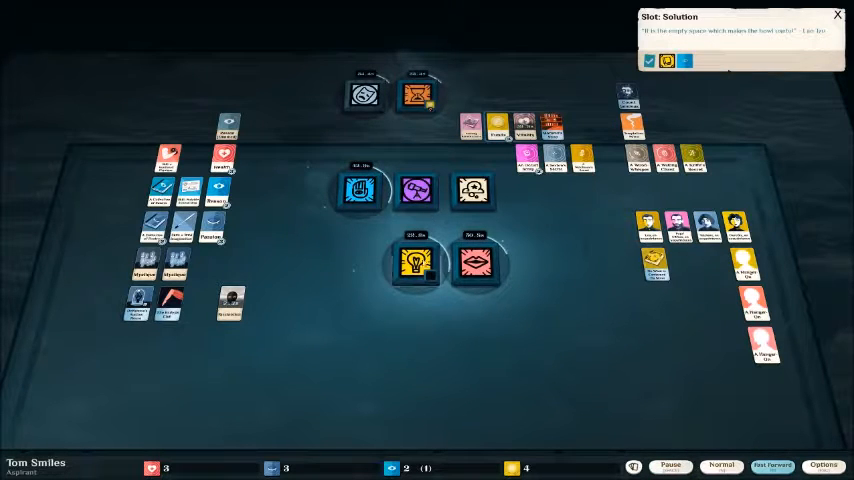
click(669, 465)
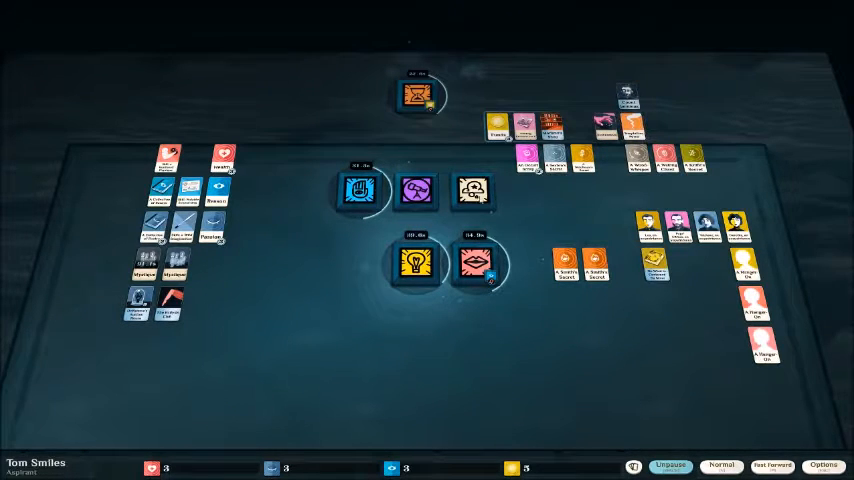
- Resume time and start Into the Night research with both Smith's Secret fragments
click(668, 466)
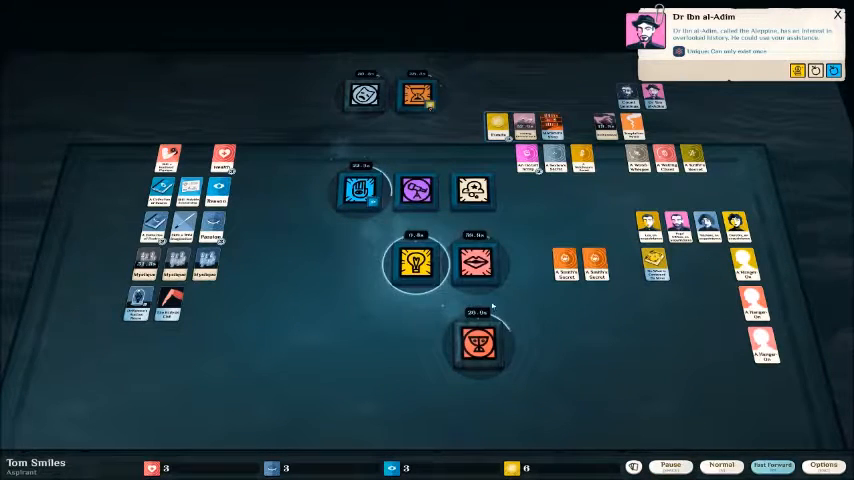
click(416, 262)
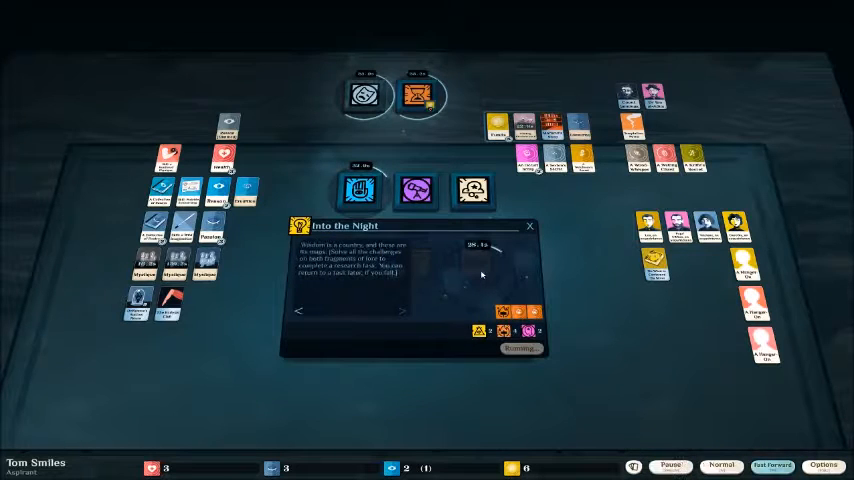
- Close the Into the Night research view and resume time at fast speed
click(530, 226)
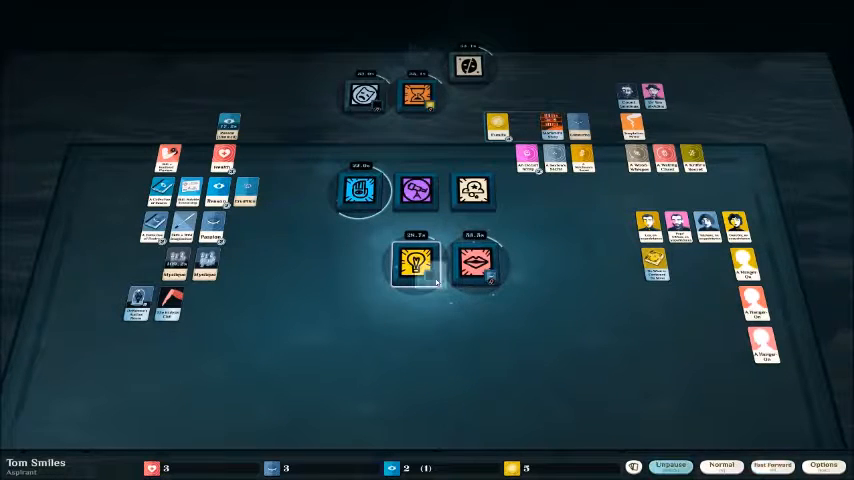
click(412, 262)
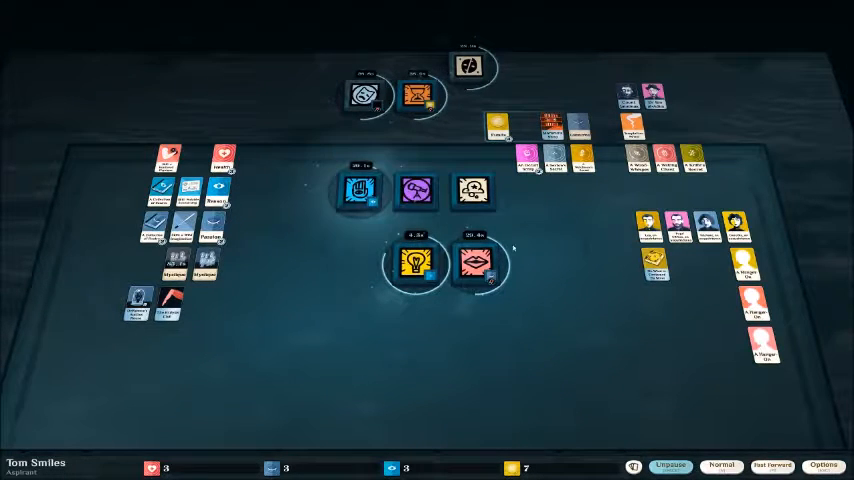
click(668, 465)
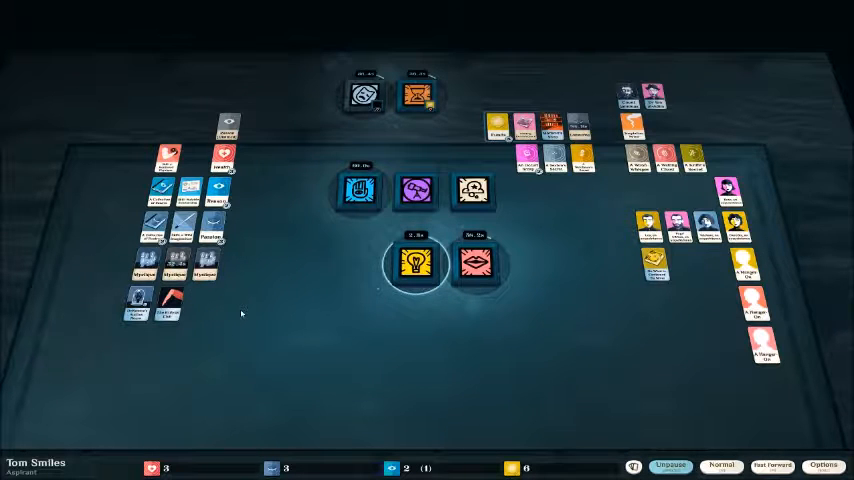
click(669, 465)
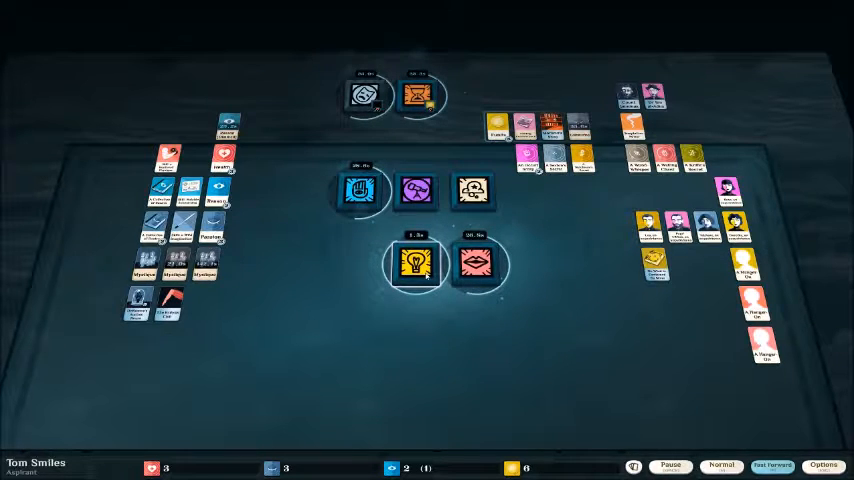
- Collect The Lore that Burns results, including the Forge lore fragment
click(415, 263)
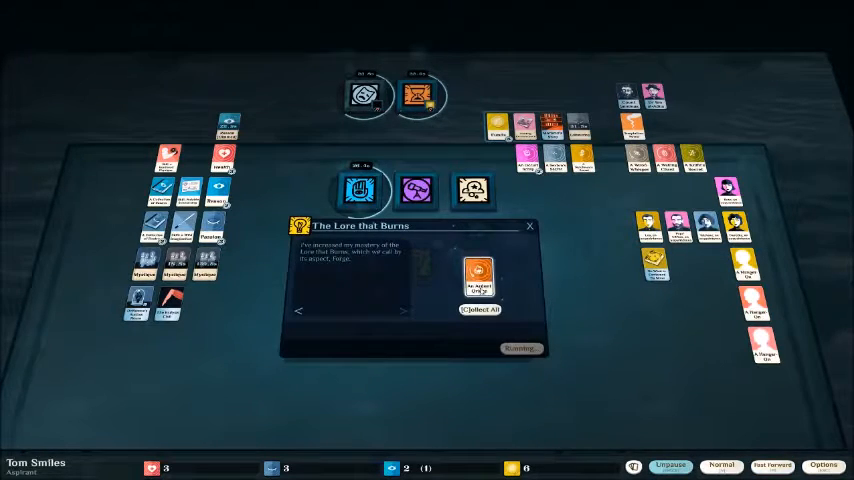
click(480, 309)
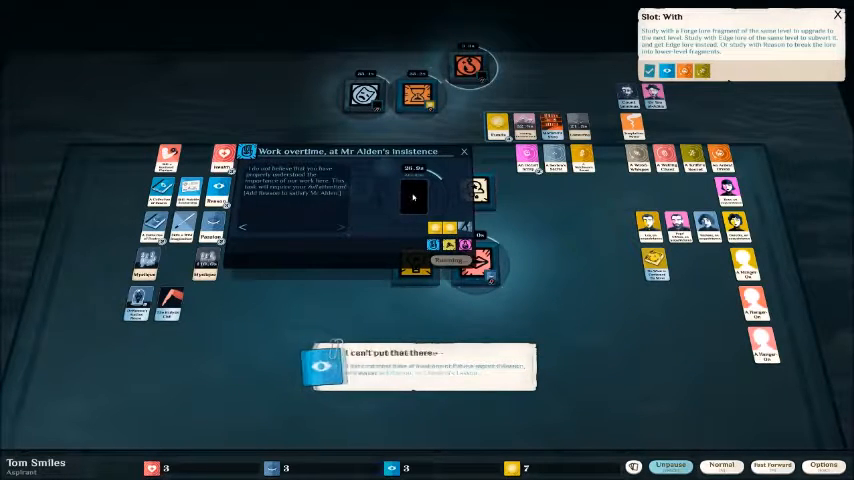
- Check on An Early Night and close the open situation windows
click(464, 151)
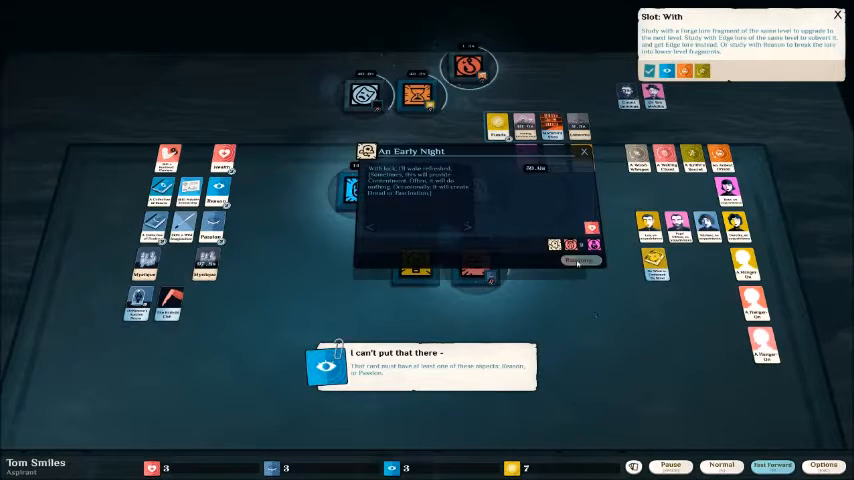
click(584, 152)
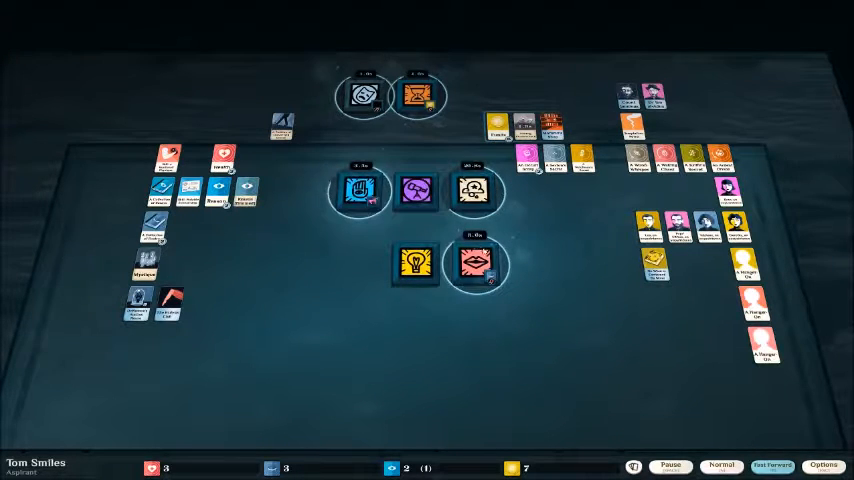
- Start speaking of esoteric matters with A Waking Chant and bring up Work
click(669, 465)
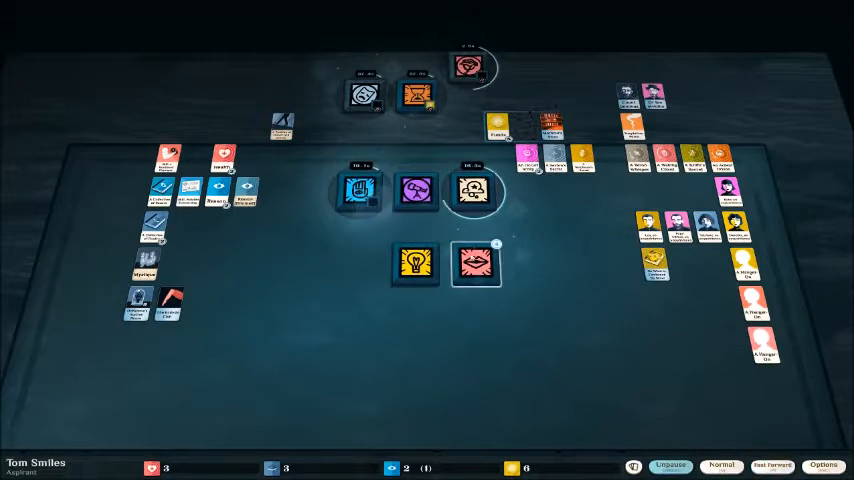
click(475, 262)
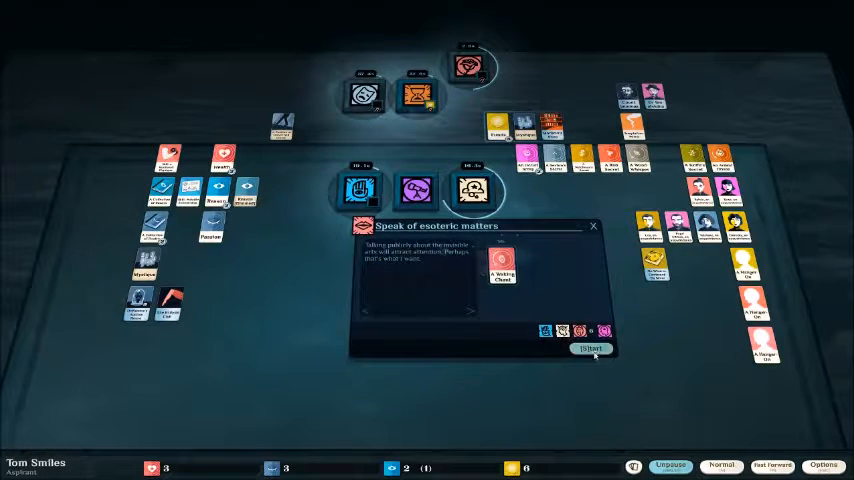
click(589, 348)
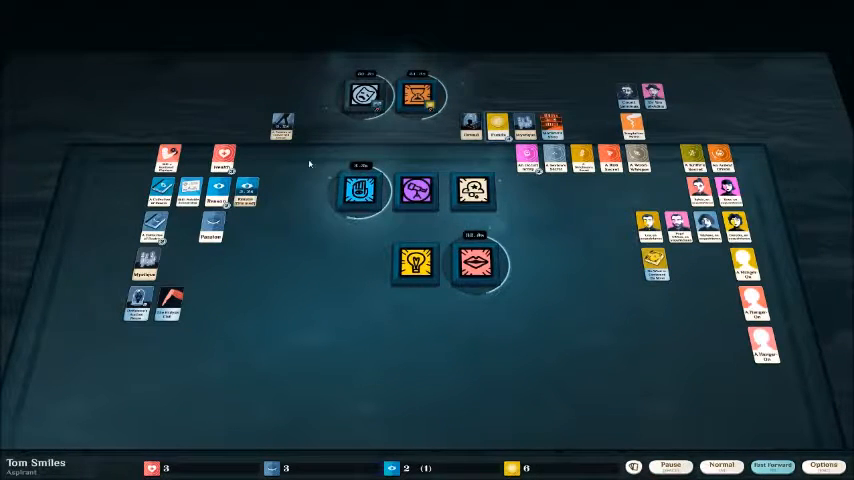
click(669, 466)
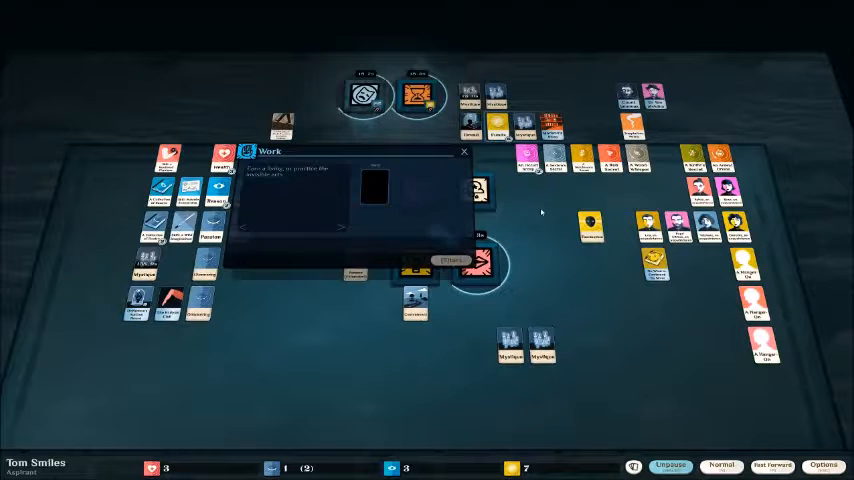
- Start a Work run with a Passion card and view the Weary Detective details
click(464, 151)
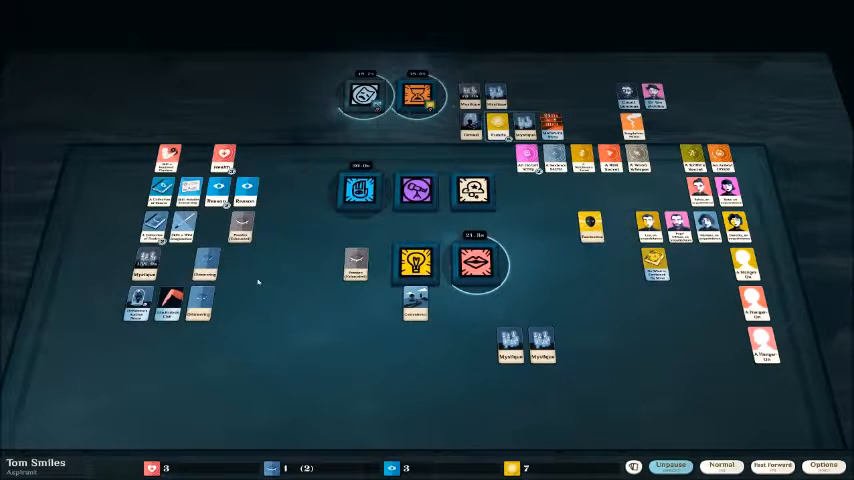
click(668, 465)
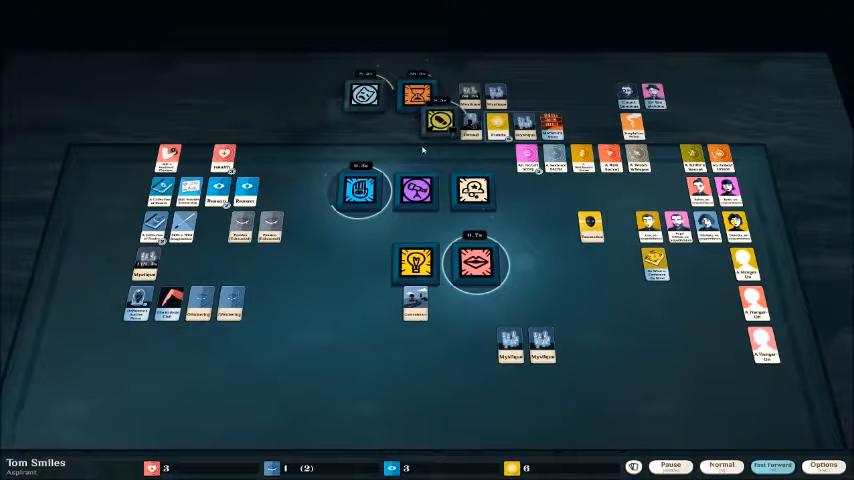
click(669, 465)
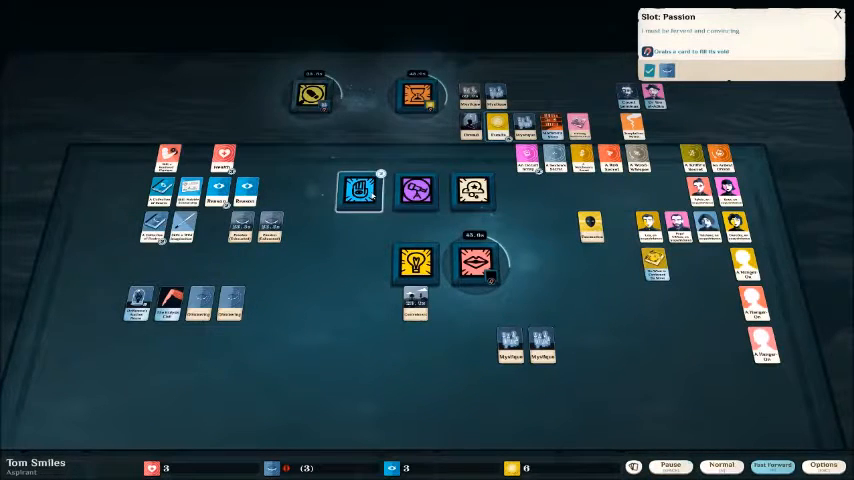
click(357, 191)
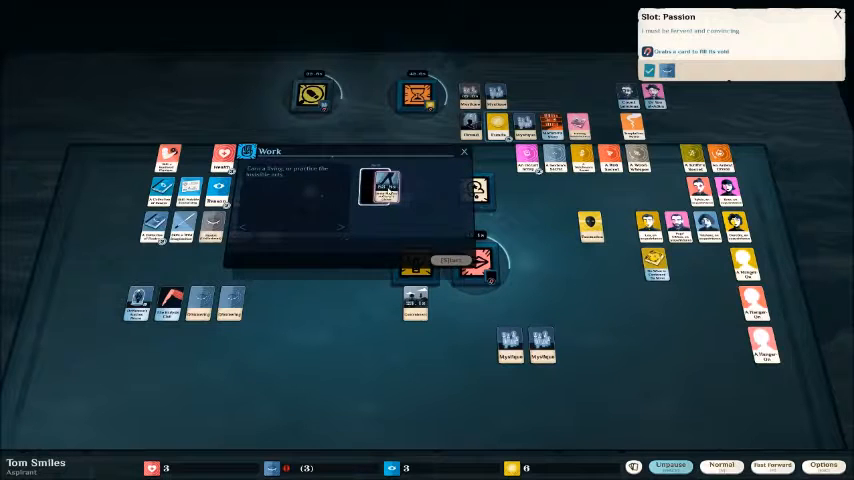
click(465, 152)
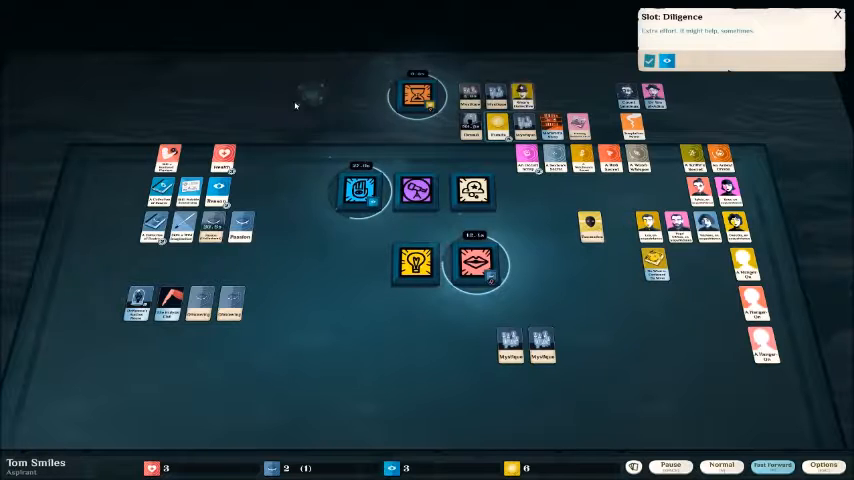
click(669, 465)
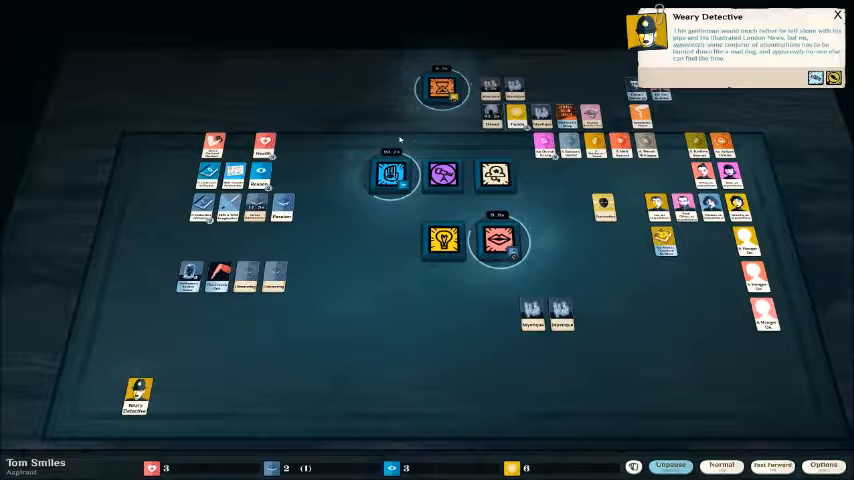
- Dismiss the Weary Detective details panel
click(837, 15)
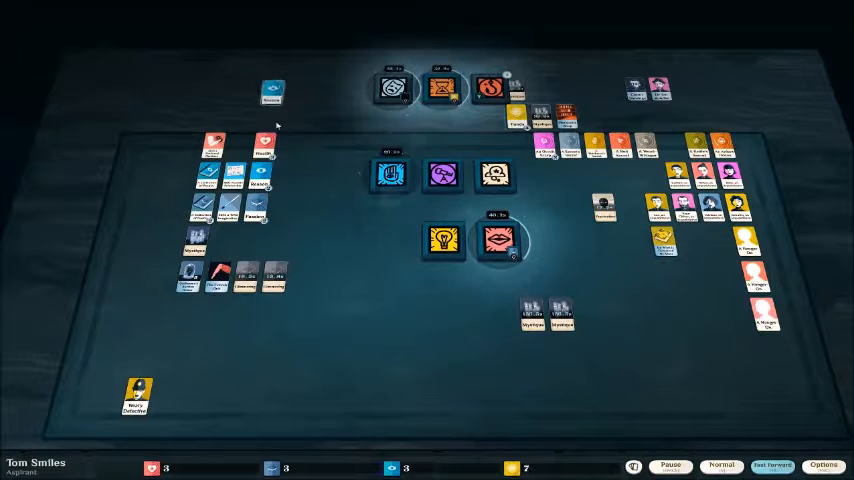
- Open Work at Glover & Glover with Reason slotted and review the STUMM! film can
click(668, 465)
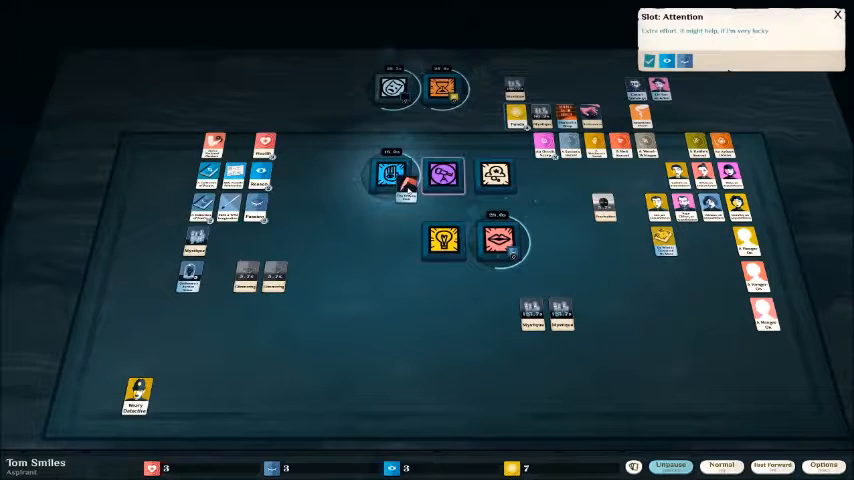
click(390, 174)
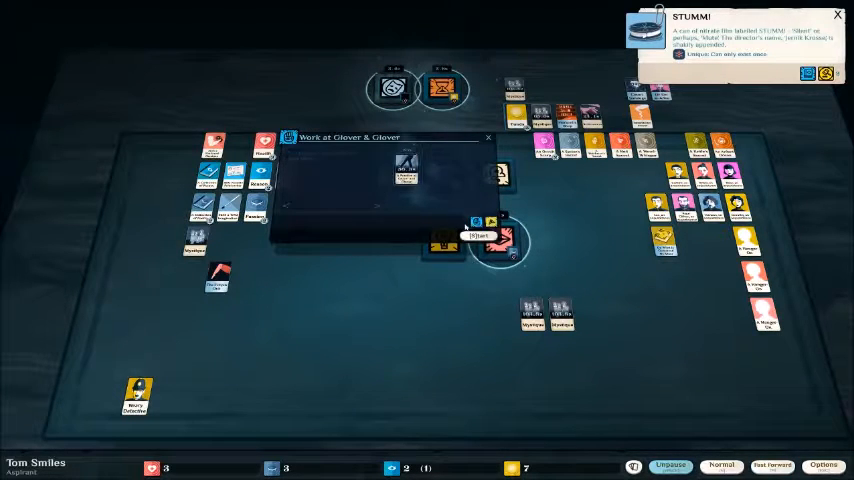
- Start work at Glover & Glover while the auction resolves with 'On What Is Contained By Silver'
click(669, 465)
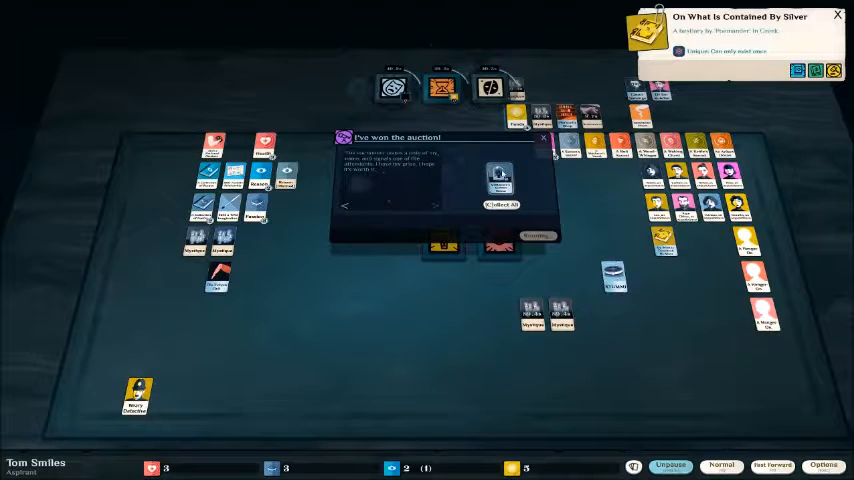
click(500, 204)
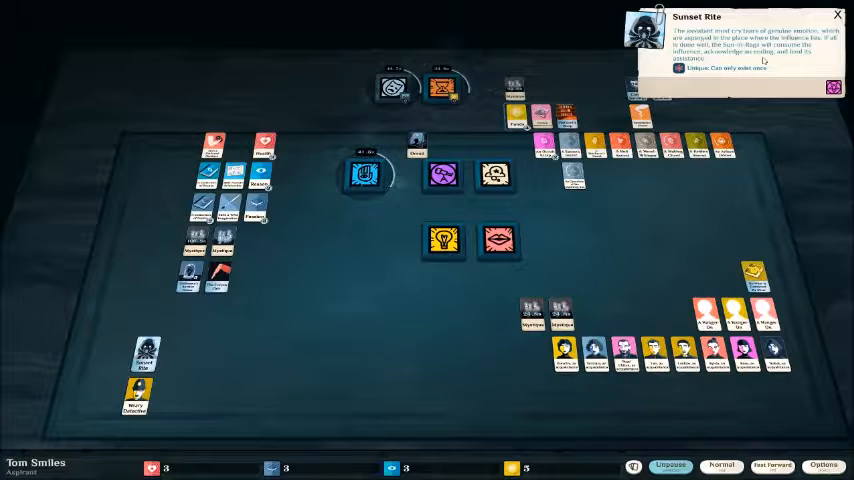
- Close the Sunset Rite details and unpause until Funds reach 6
click(837, 15)
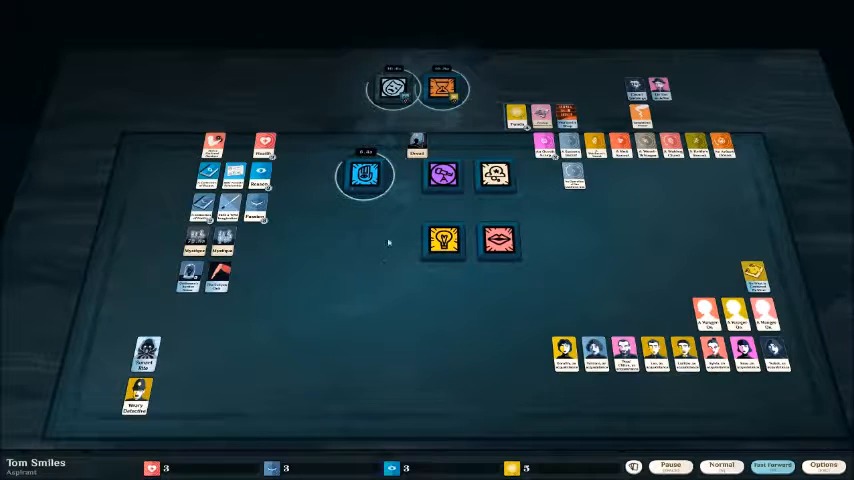
click(669, 465)
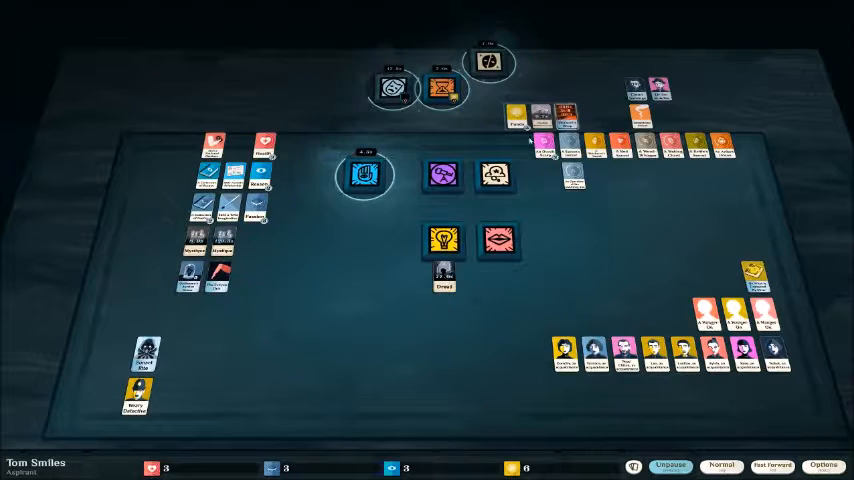
- View the censored War of the Roads book card, then close its details
click(362, 175)
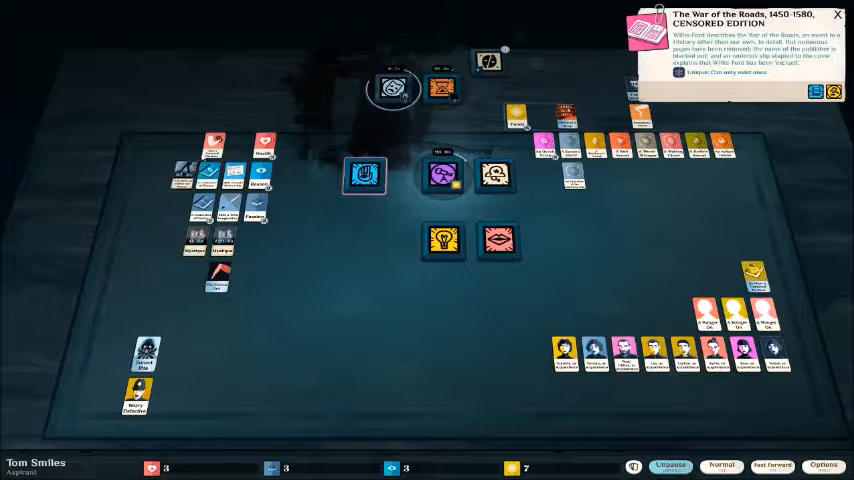
click(365, 175)
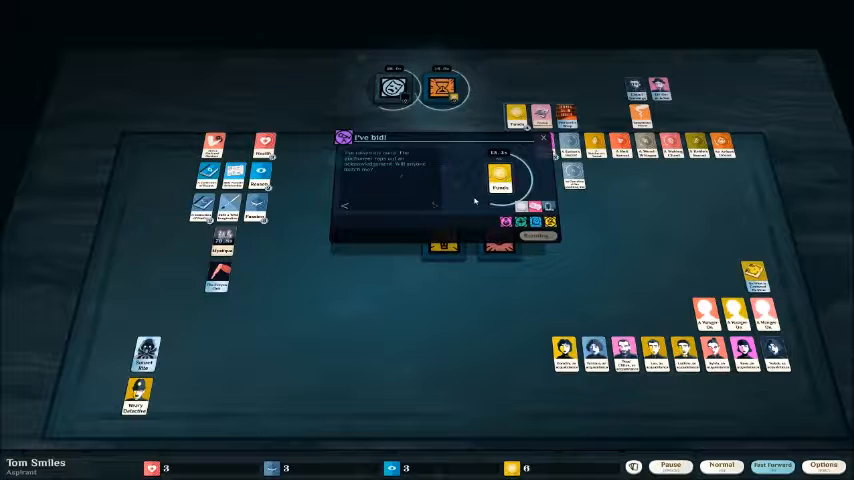
- Win the Funds-backed auction, collect its prize, and pause time
click(670, 465)
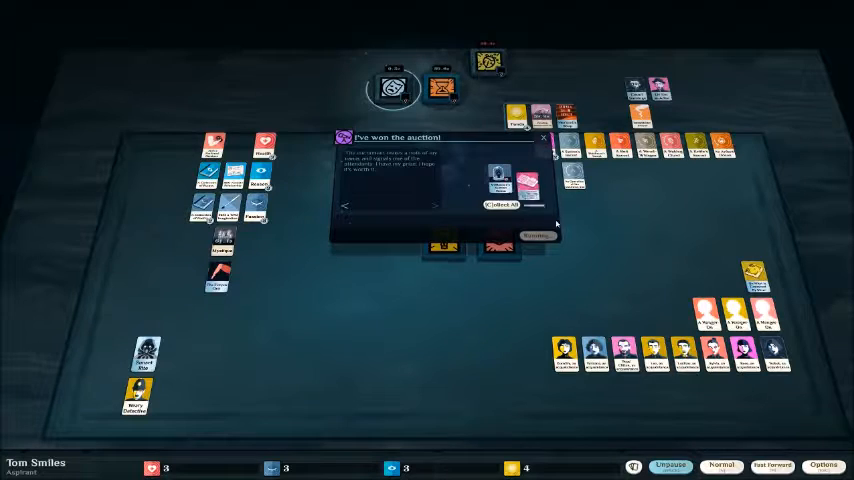
click(498, 204)
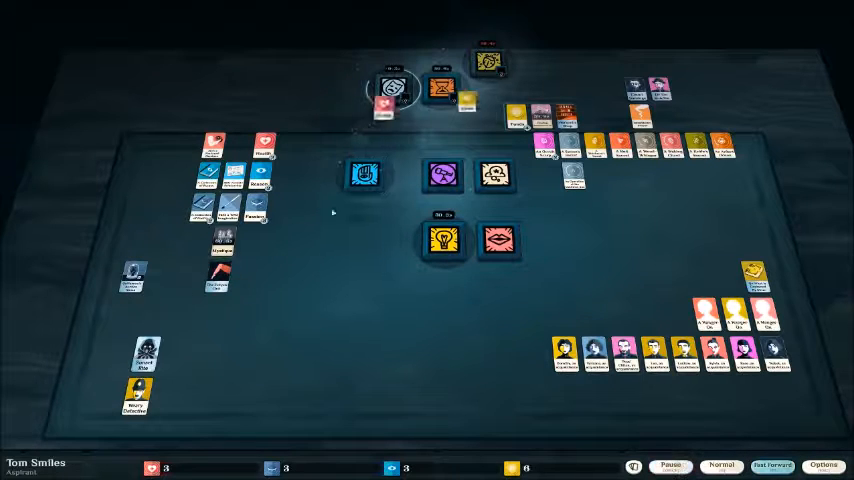
click(669, 466)
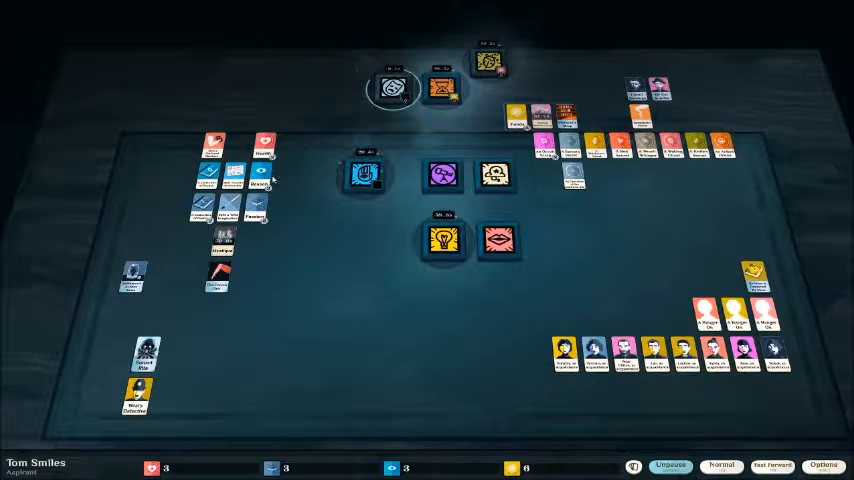
- Run time until Health, Reason fall to 2 and Funds to 4, then pause
click(668, 465)
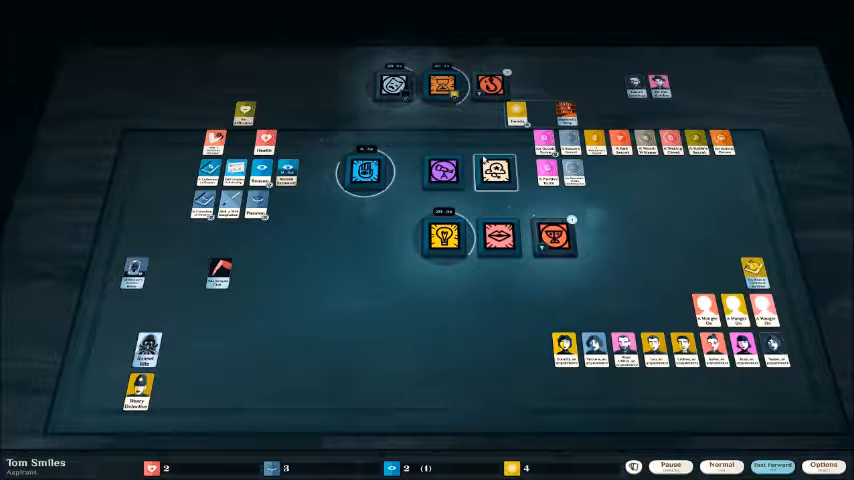
click(669, 466)
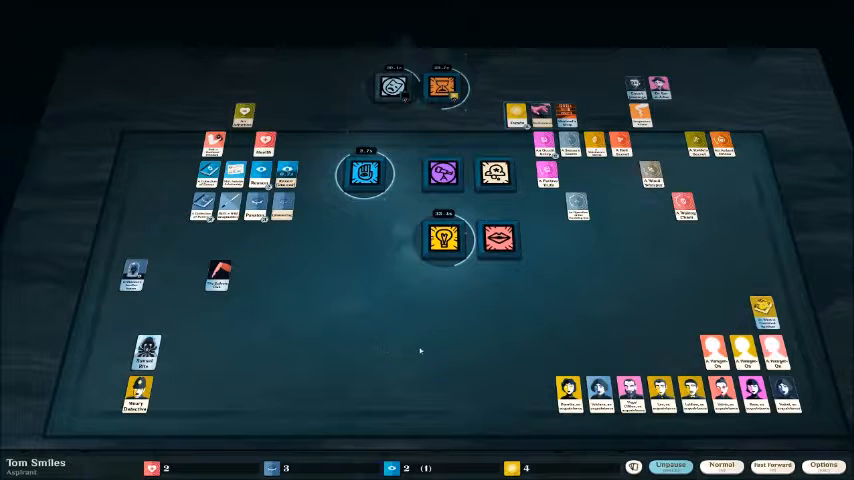
mouse_move(493, 404)
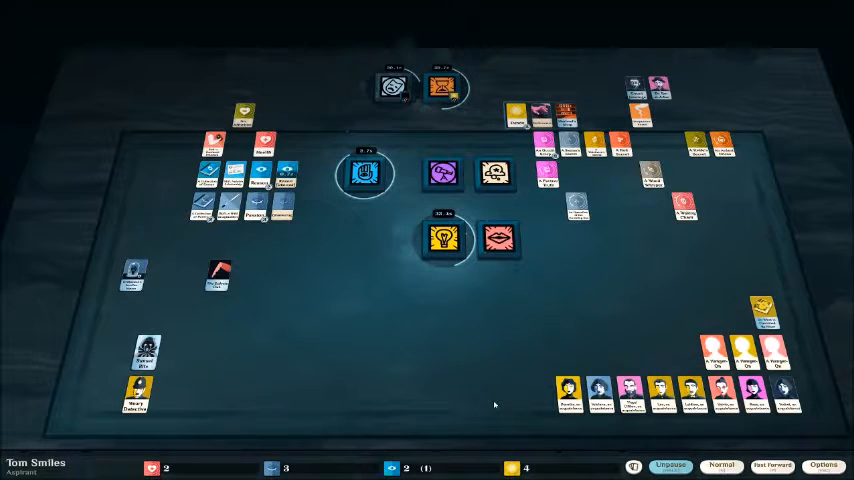